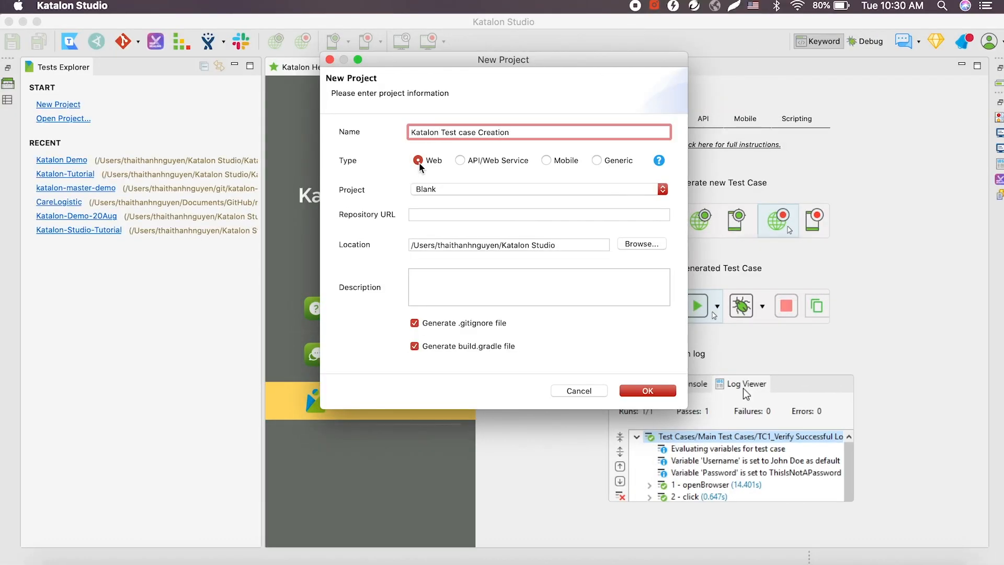
Keep the Blank template, dismiss the New Project dialog, and open Katalon Demo Project
{"action": "left_click", "coordinate": [661, 189]}
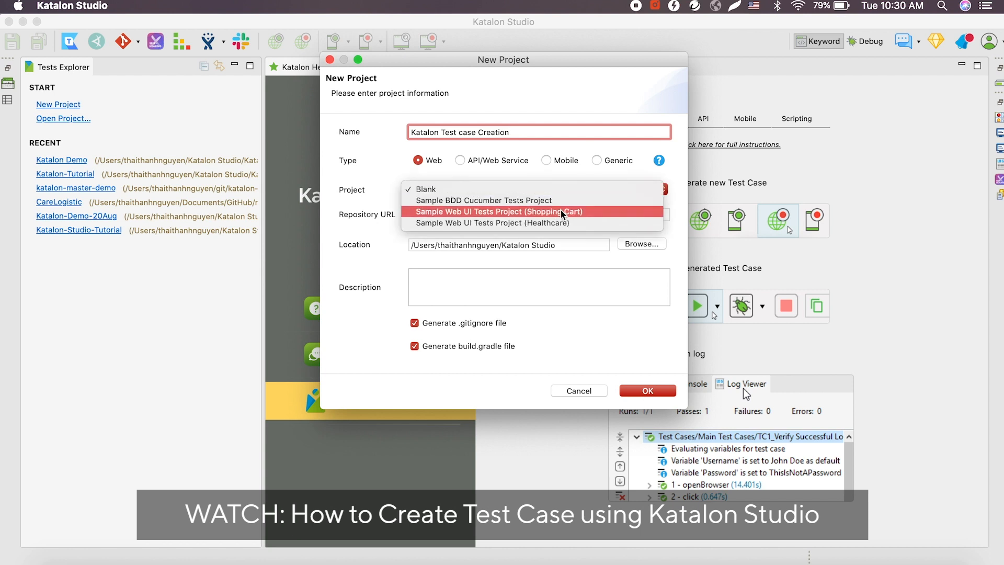
{"action": "left_click", "coordinate": [431, 189]}
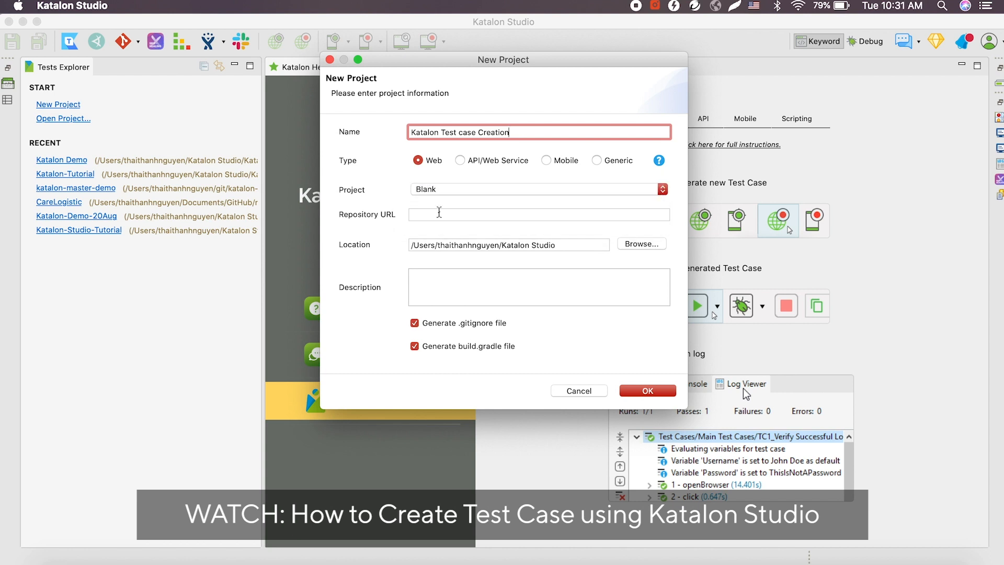
{"action": "left_click", "coordinate": [647, 390]}
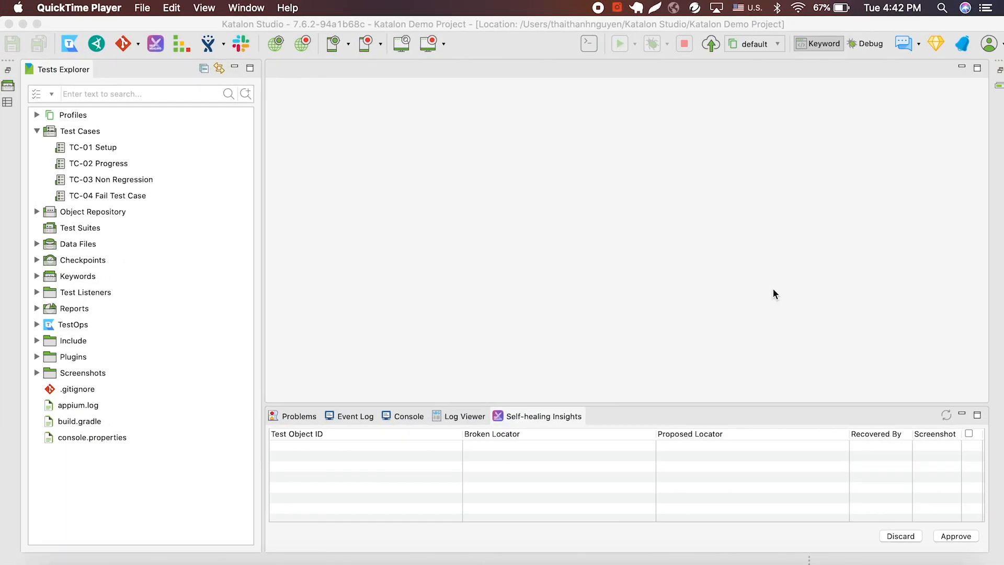
Create a test suite named 'Basic Test Suite' in the Test Suites folder
{"action": "left_click", "coordinate": [80, 228]}
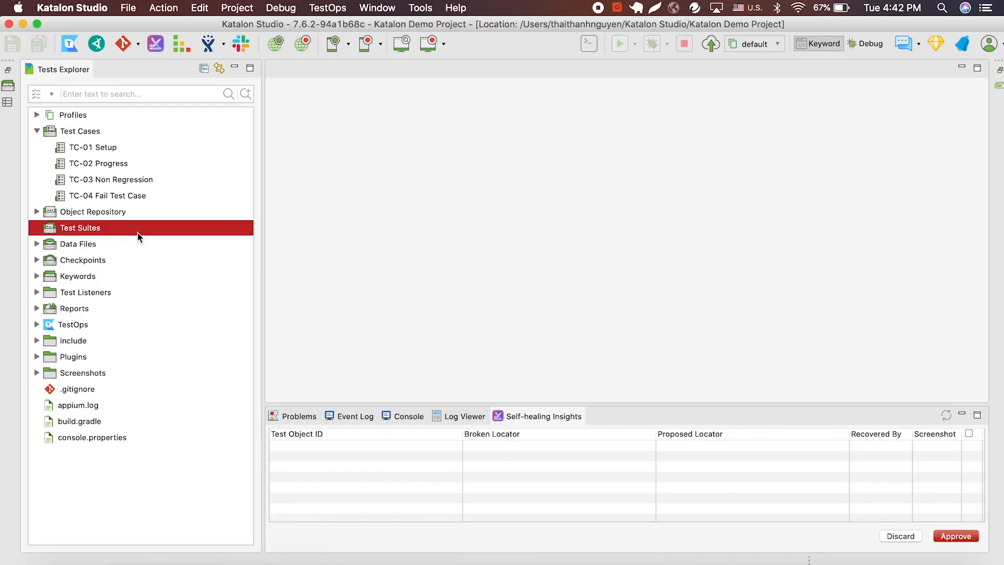
{"action": "right_click", "coordinate": [80, 227]}
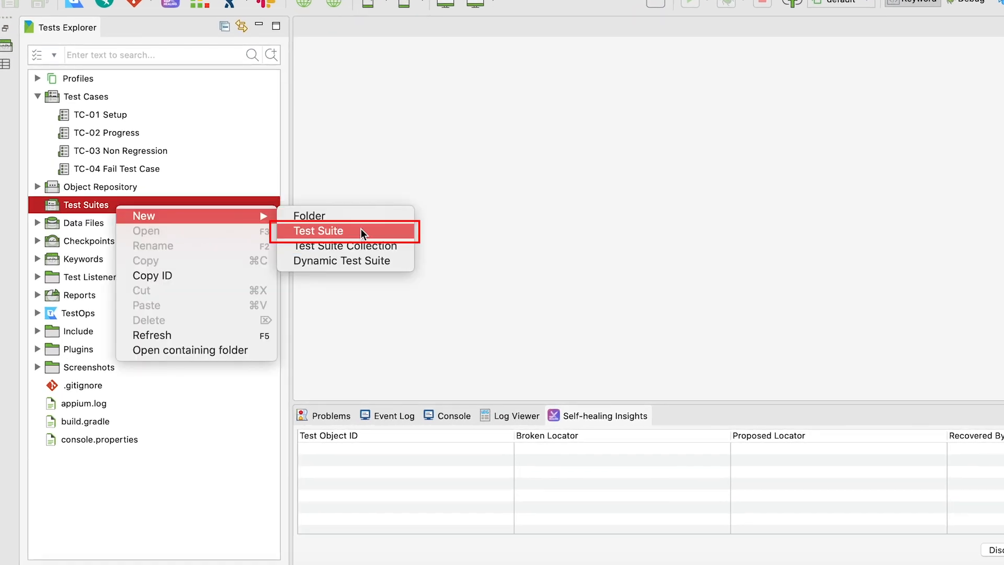
{"action": "left_click", "coordinate": [317, 230]}
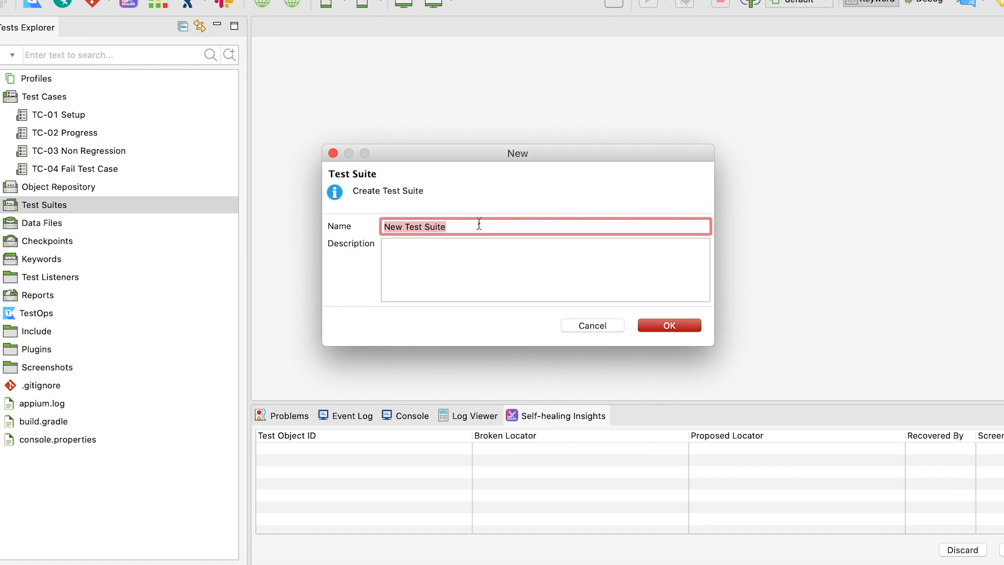
{"action": "type", "text": "Basic"}
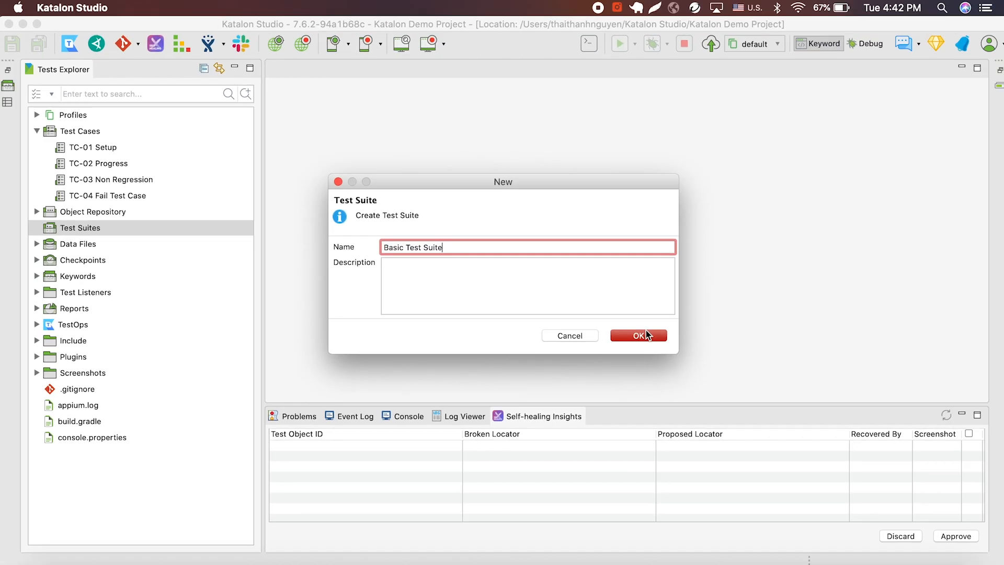
{"action": "left_click", "coordinate": [637, 335]}
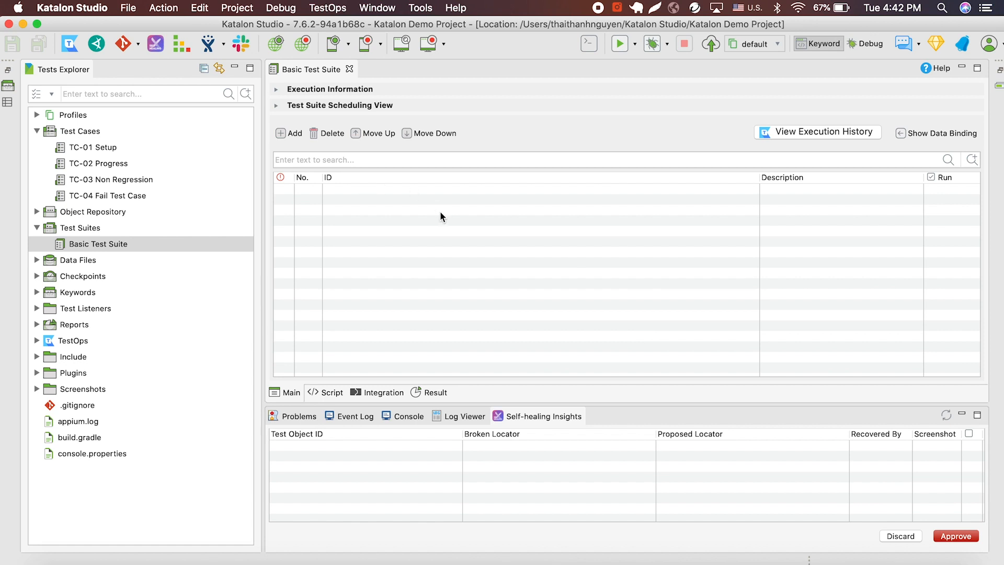
{"action": "mouse_move", "coordinate": [371, 193]}
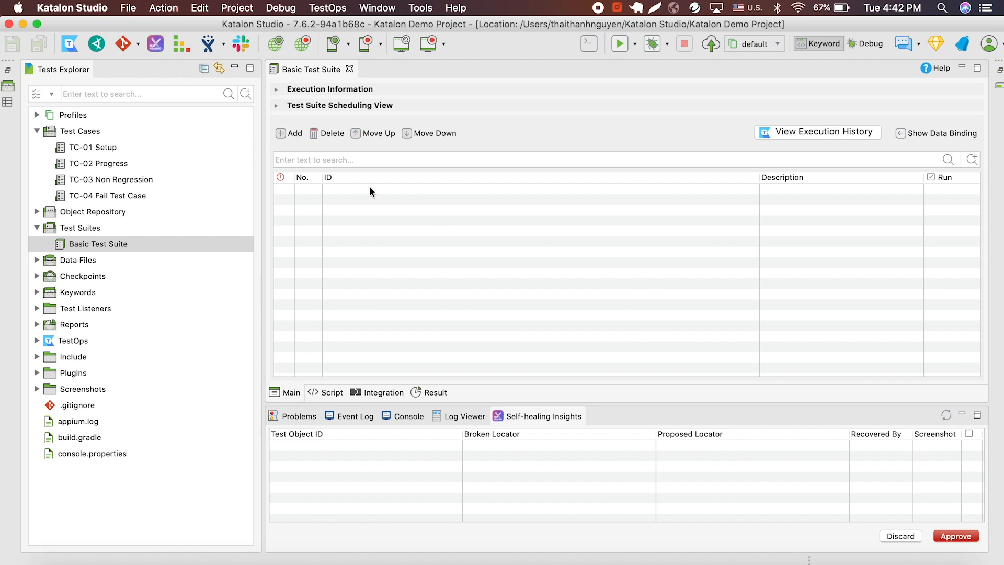
{"action": "mouse_move", "coordinate": [107, 148]}
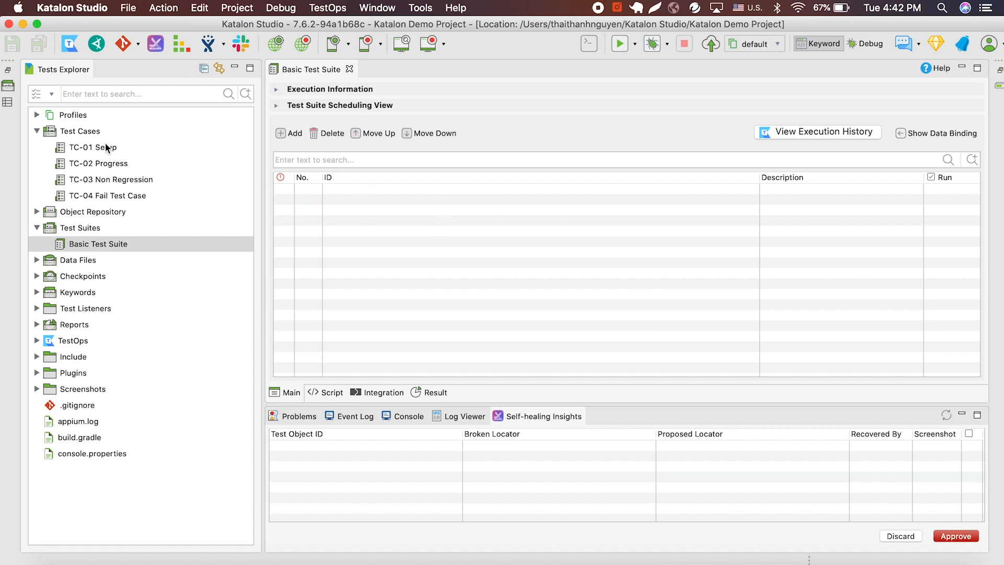
Drag in TC-01 Setup, then add TC-04, TC-03 and TC-02 via the Test Case Browser
{"action": "left_click", "coordinate": [89, 148]}
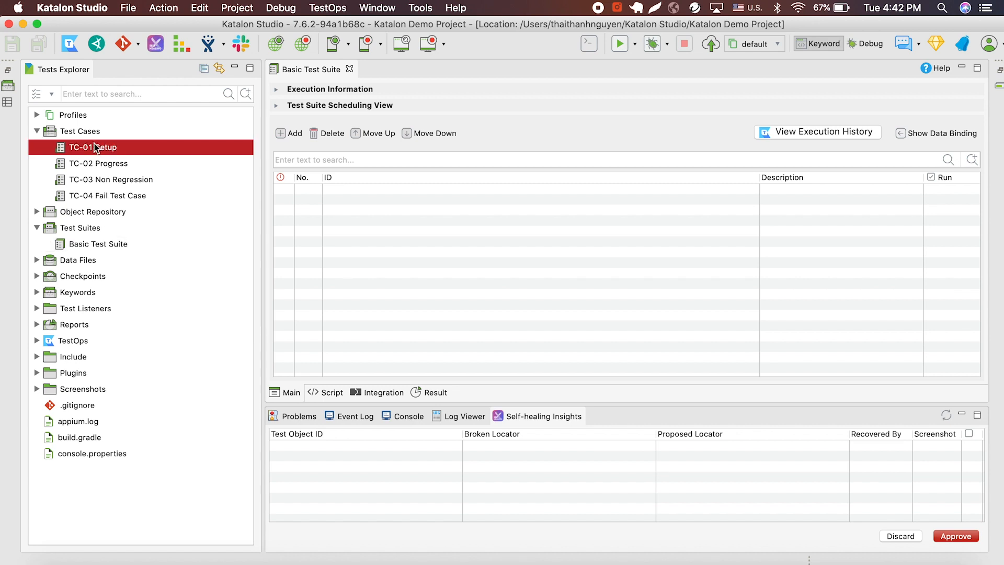
{"action": "mouse_move", "coordinate": [110, 149]}
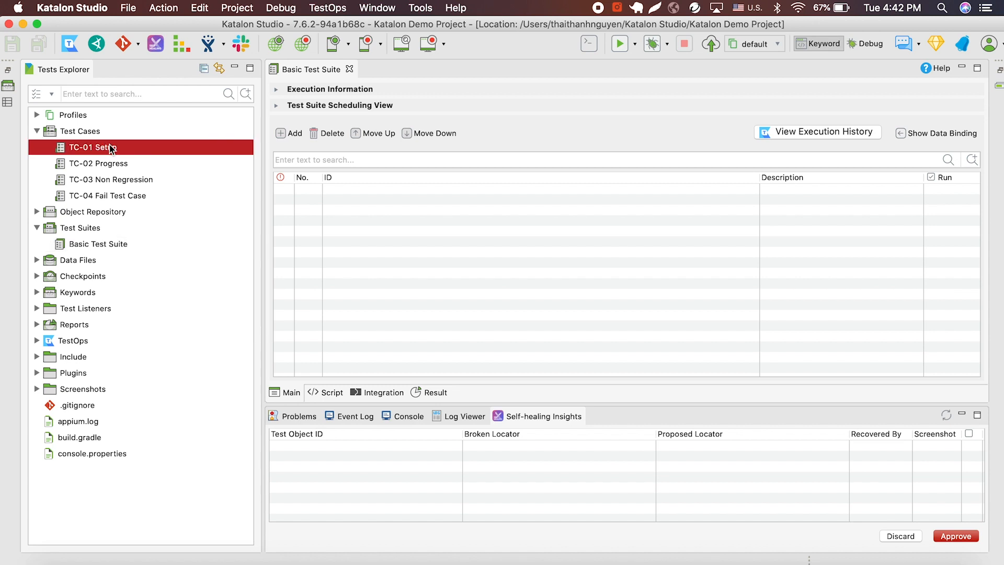
{"action": "left_click_drag", "start_coordinate": [94, 146], "coordinate": [314, 225]}
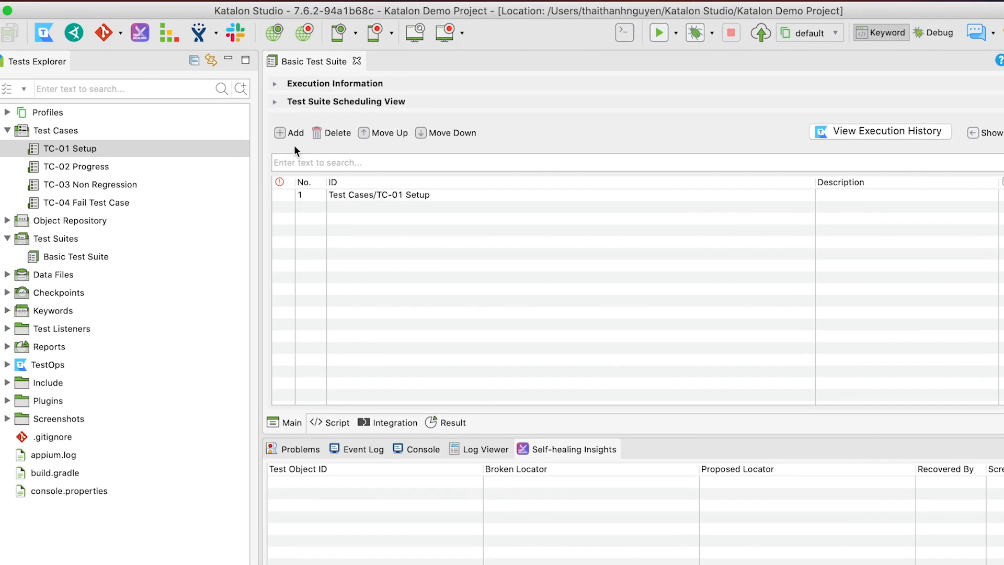
{"action": "left_click", "coordinate": [288, 133]}
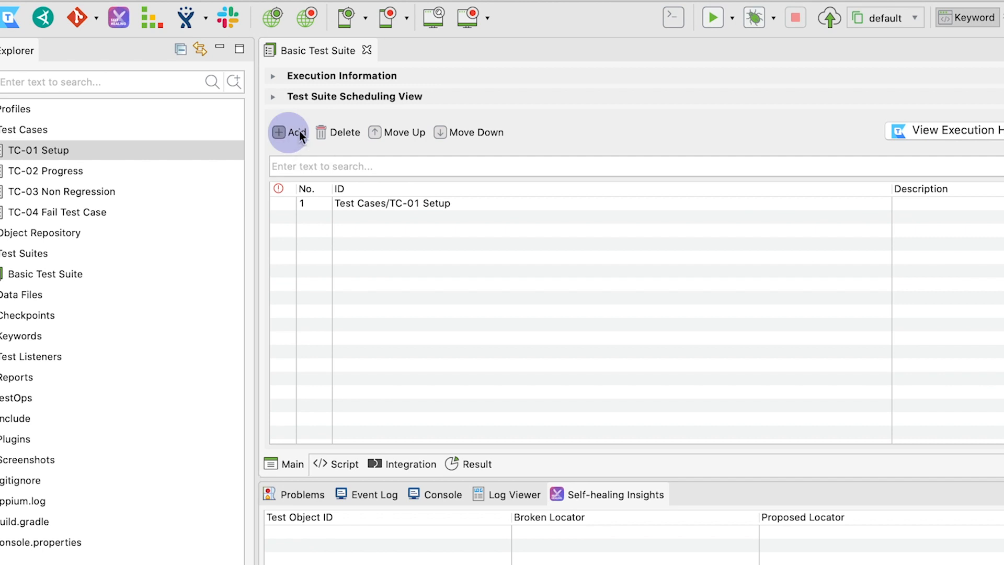
{"action": "left_click", "coordinate": [288, 133]}
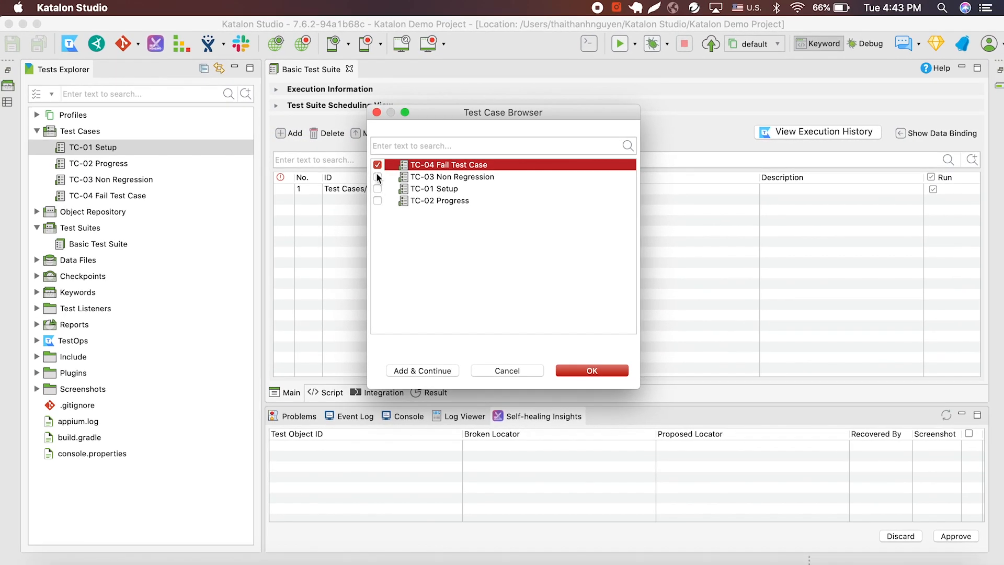
{"action": "left_click", "coordinate": [592, 370]}
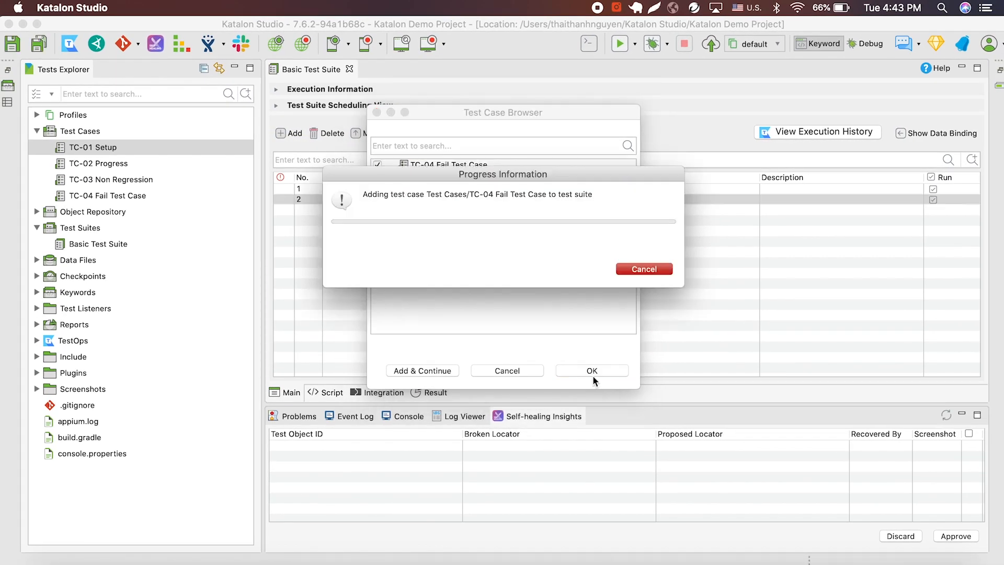
{"action": "left_click", "coordinate": [592, 370]}
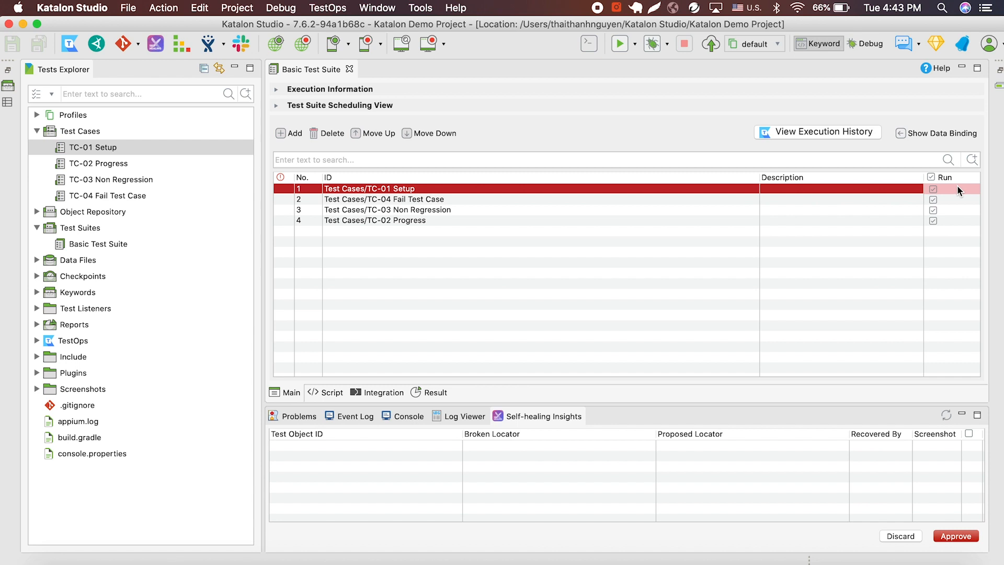
{"action": "mouse_move", "coordinate": [941, 202]}
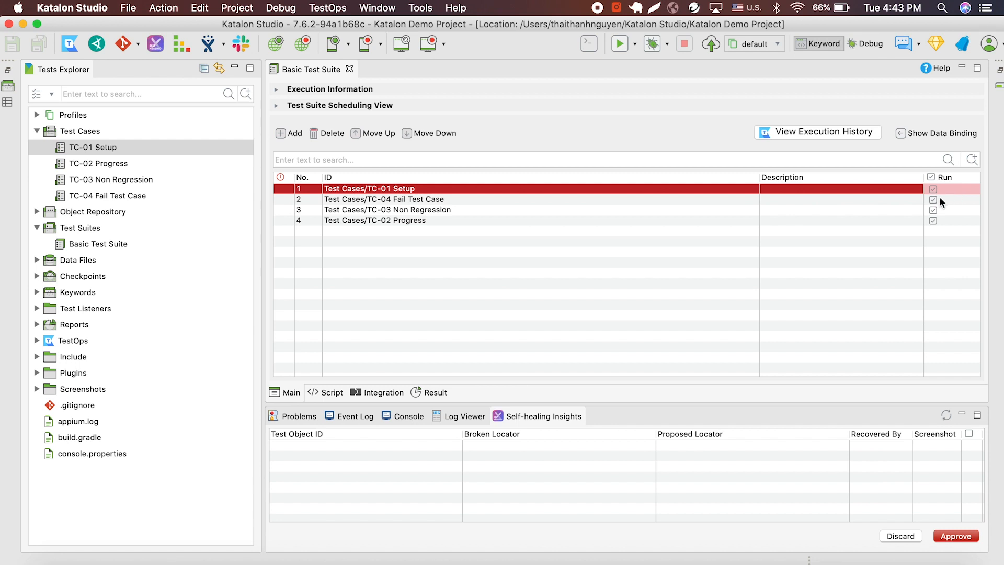
{"action": "left_click", "coordinate": [384, 199]}
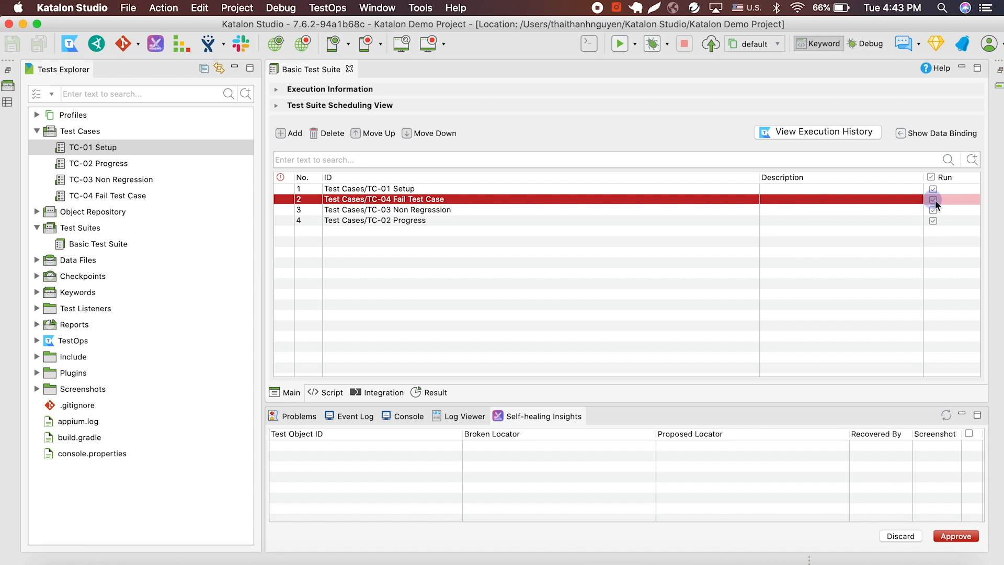
{"action": "left_click", "coordinate": [932, 199]}
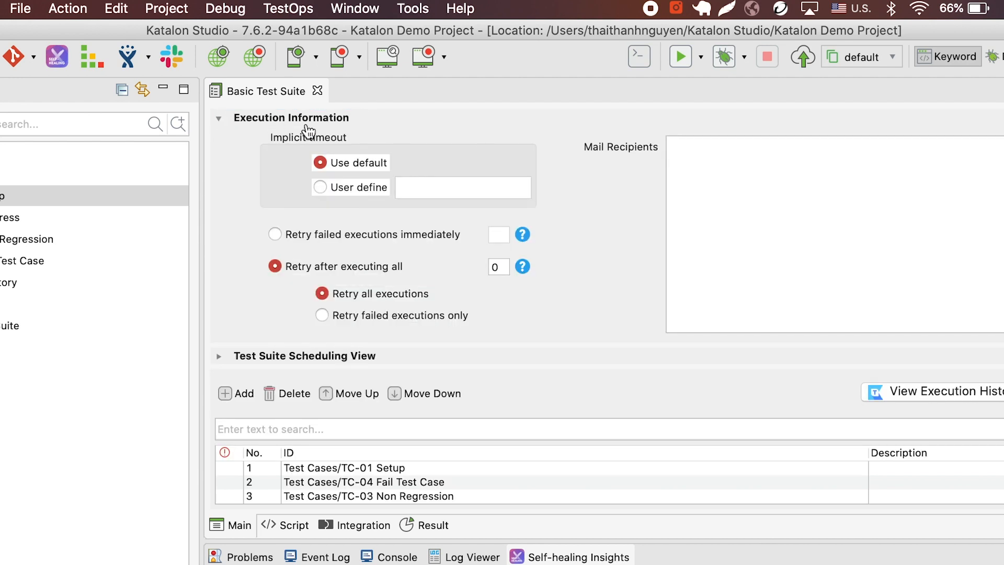
{"action": "mouse_move", "coordinate": [332, 141]}
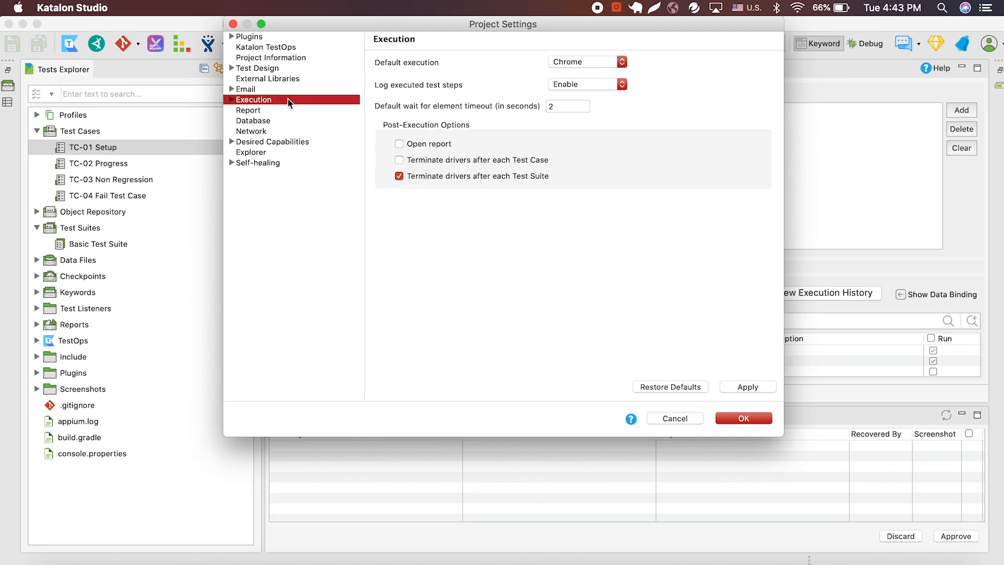
{"action": "mouse_move", "coordinate": [585, 89]}
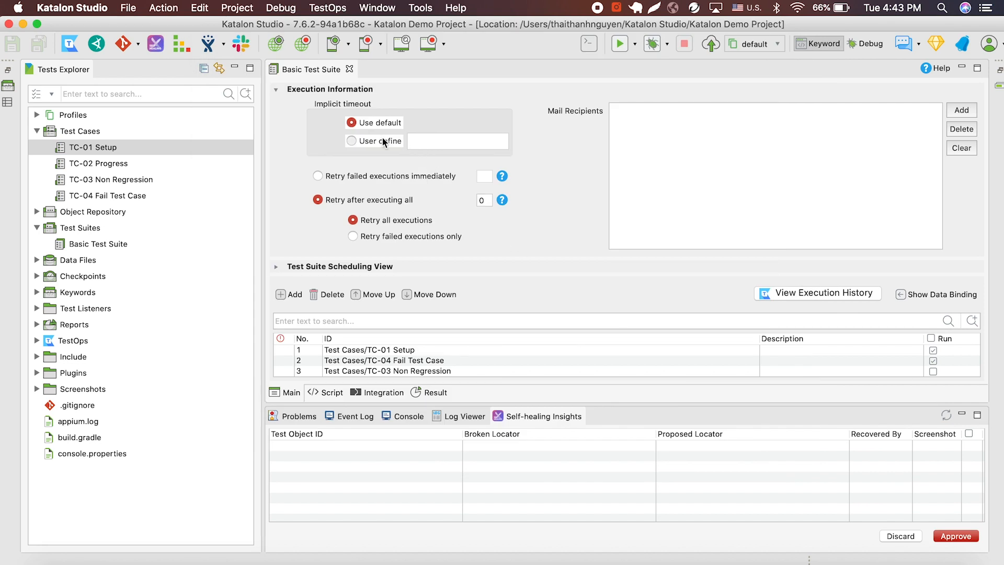
Set Basic Test Suite's implicit timeout to User define with value 3, and save
{"action": "left_click", "coordinate": [351, 141]}
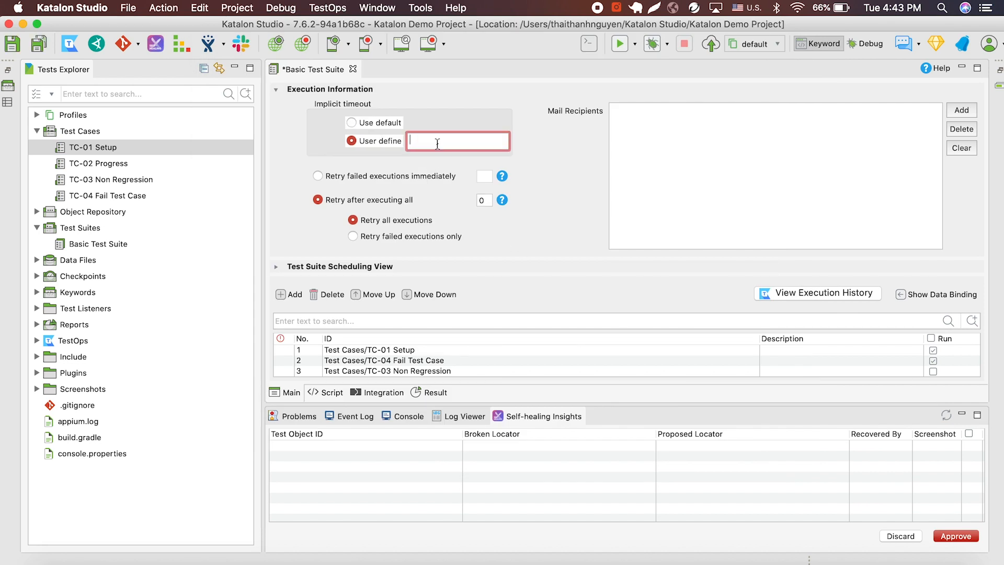
{"action": "type", "text": "3"}
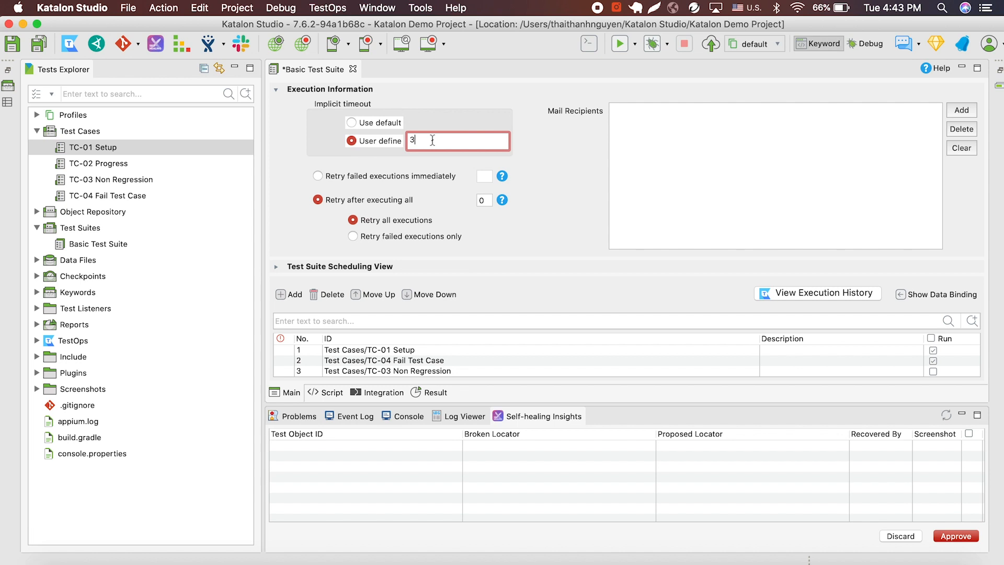
{"action": "mouse_move", "coordinate": [377, 138]}
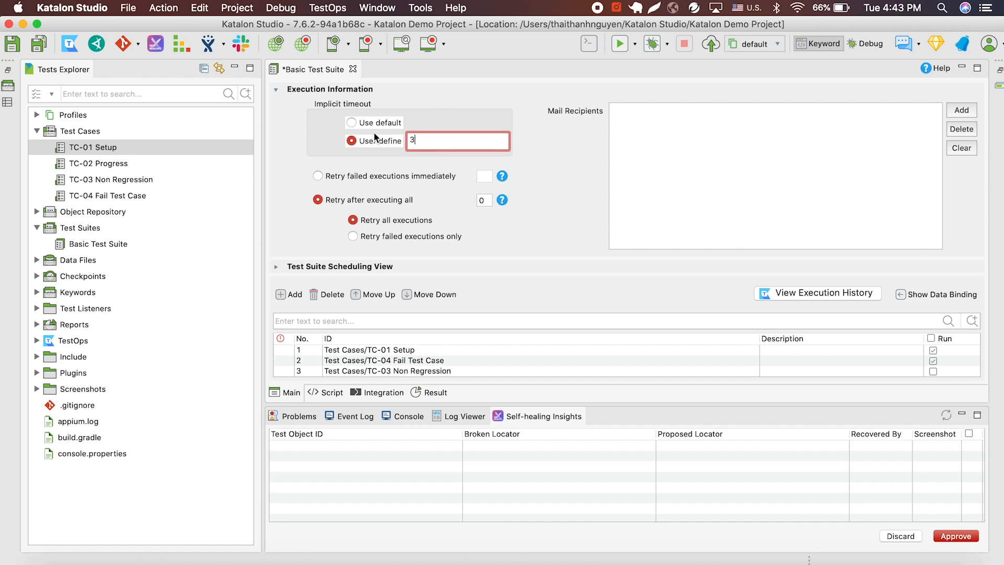
{"action": "left_click", "coordinate": [350, 122]}
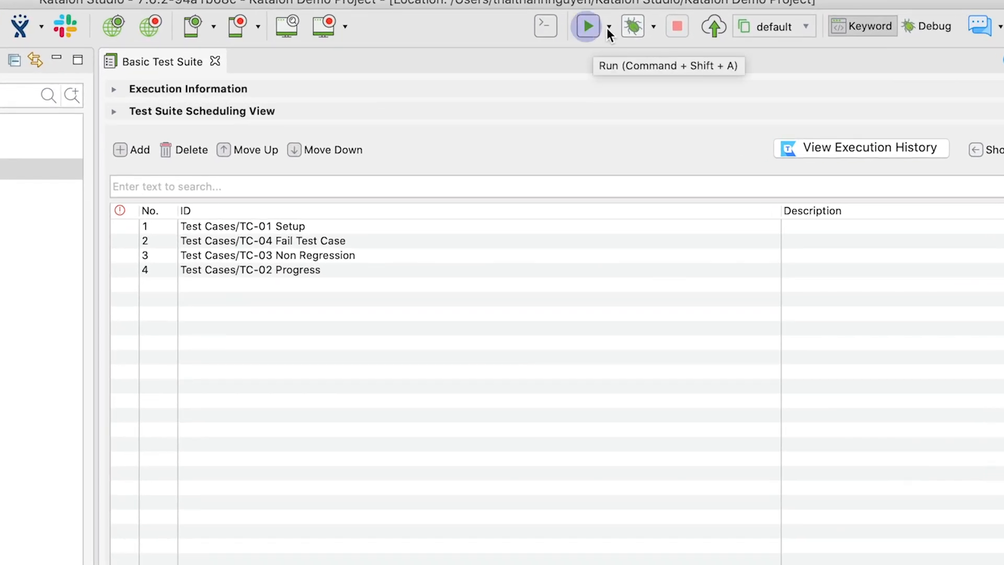
Run Basic Test Suite in Chrome and review the Log Viewer results, including the error
{"action": "left_click", "coordinate": [608, 27]}
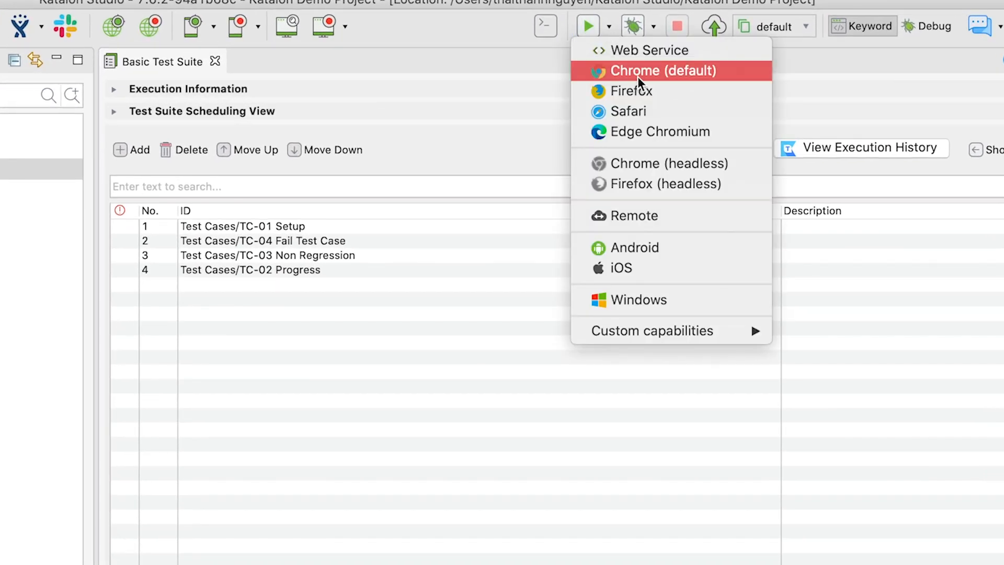
{"action": "left_click", "coordinate": [662, 71]}
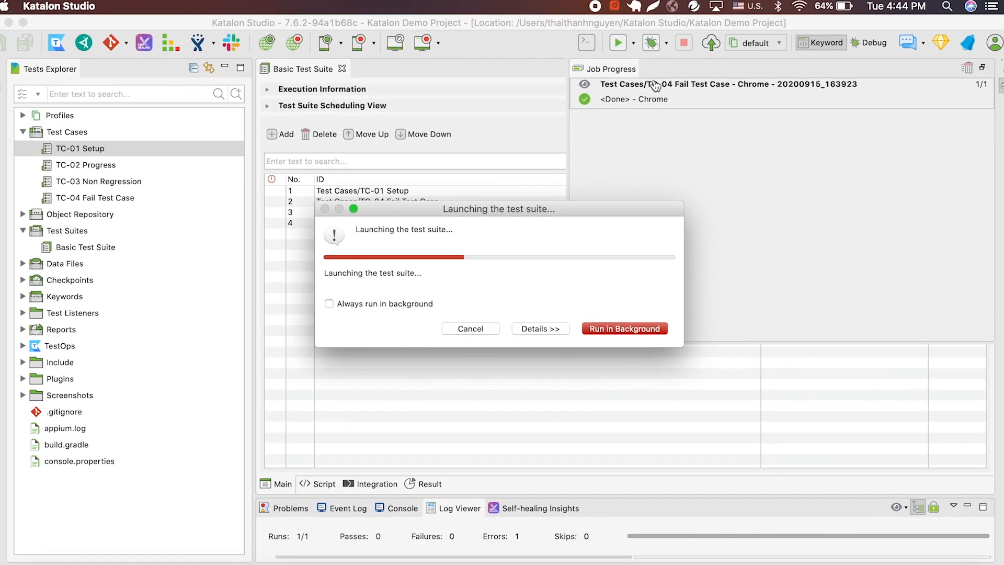
{"action": "left_click", "coordinate": [624, 329]}
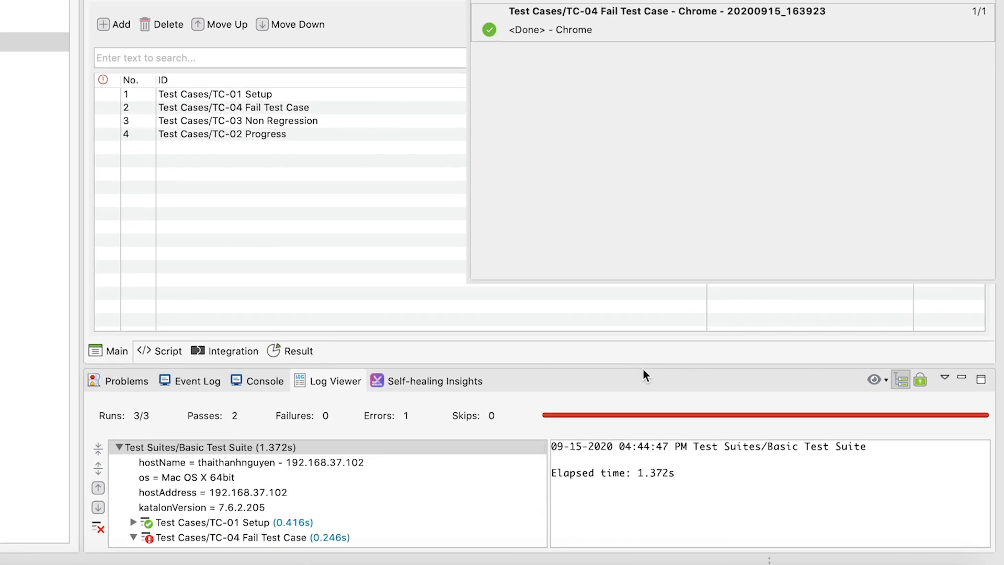
{"action": "mouse_move", "coordinate": [380, 429]}
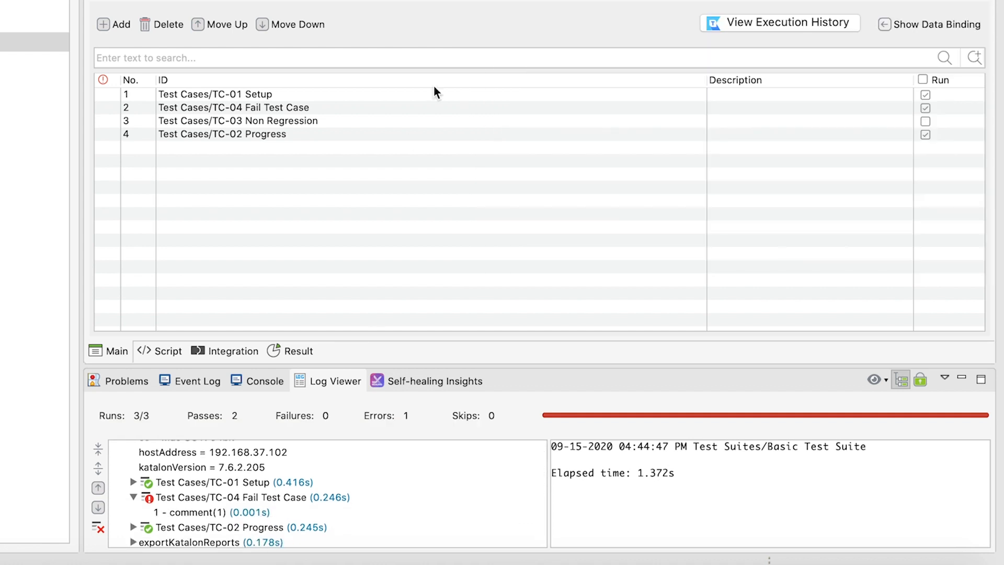
{"action": "left_click", "coordinate": [193, 511]}
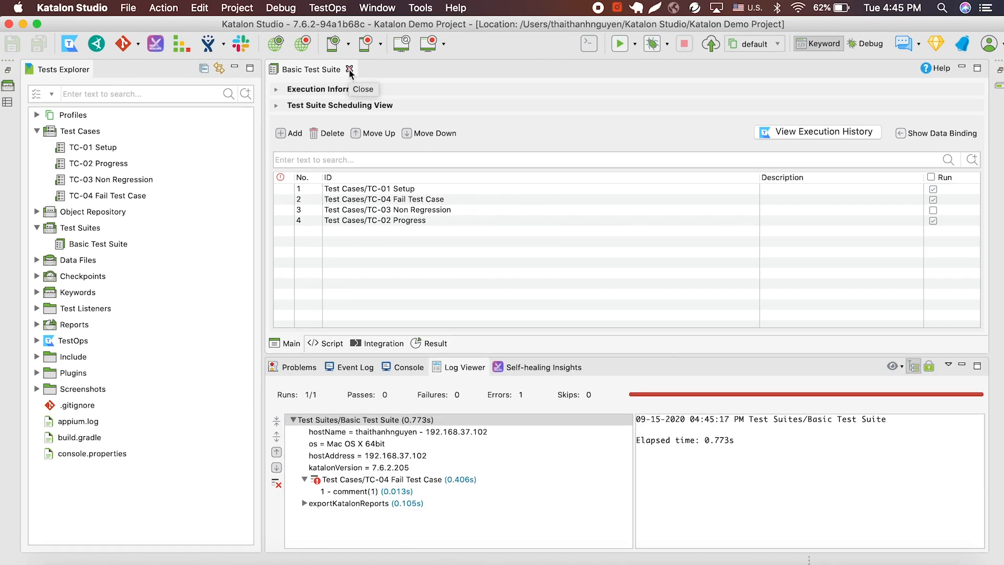
Close the suite editor and create a new Test Suite Collection under Test Suites
{"action": "left_click", "coordinate": [348, 70]}
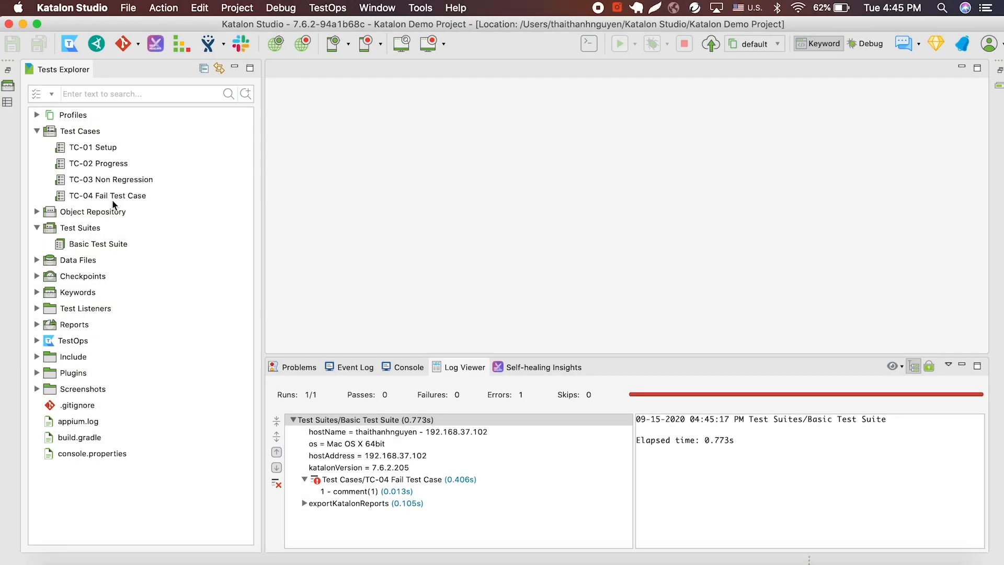
{"action": "left_click", "coordinate": [80, 227]}
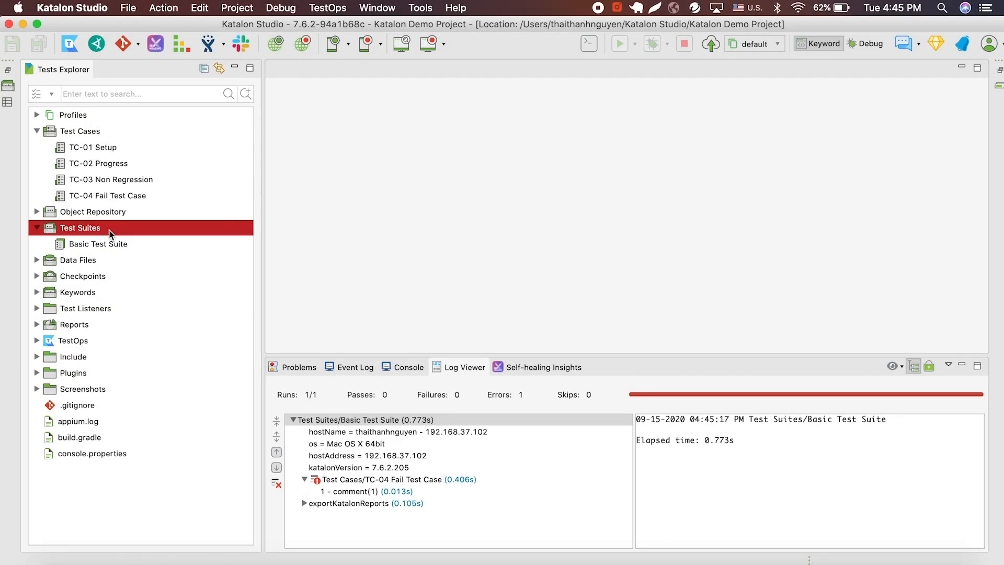
{"action": "right_click", "coordinate": [80, 227]}
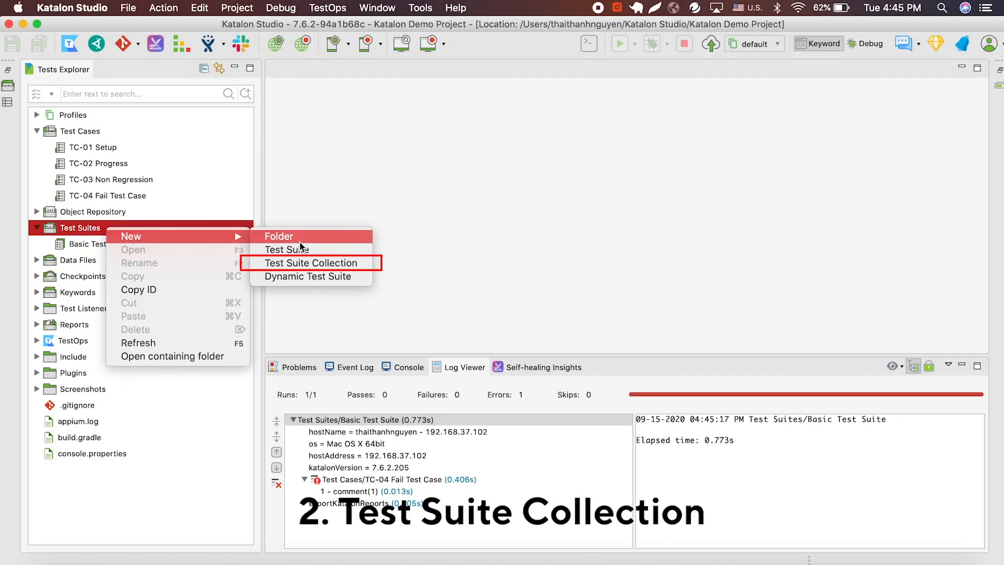
{"action": "left_click", "coordinate": [310, 262]}
{"action": "type", "text": "Basi"}
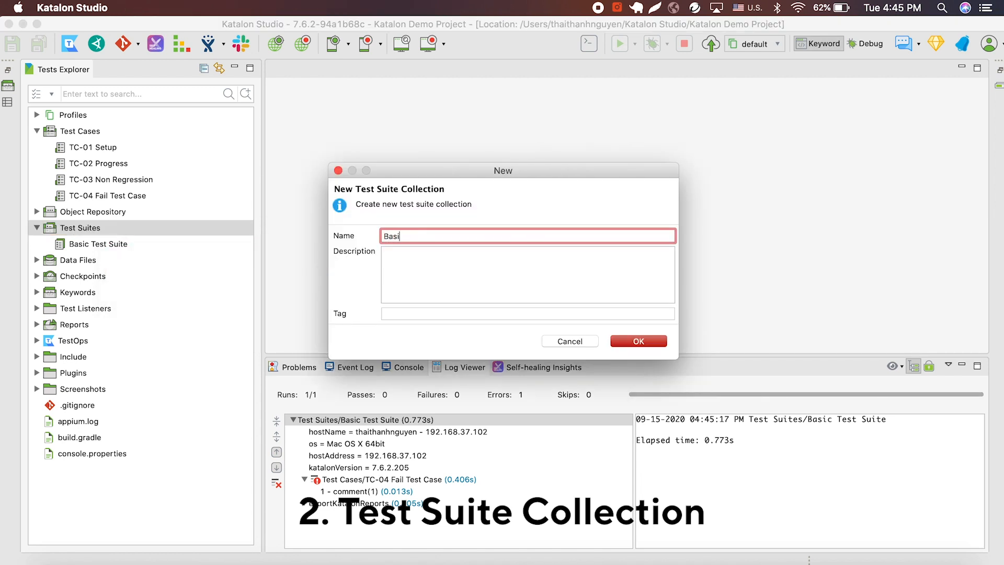
{"action": "type", "text": "Test Suite Collection"}
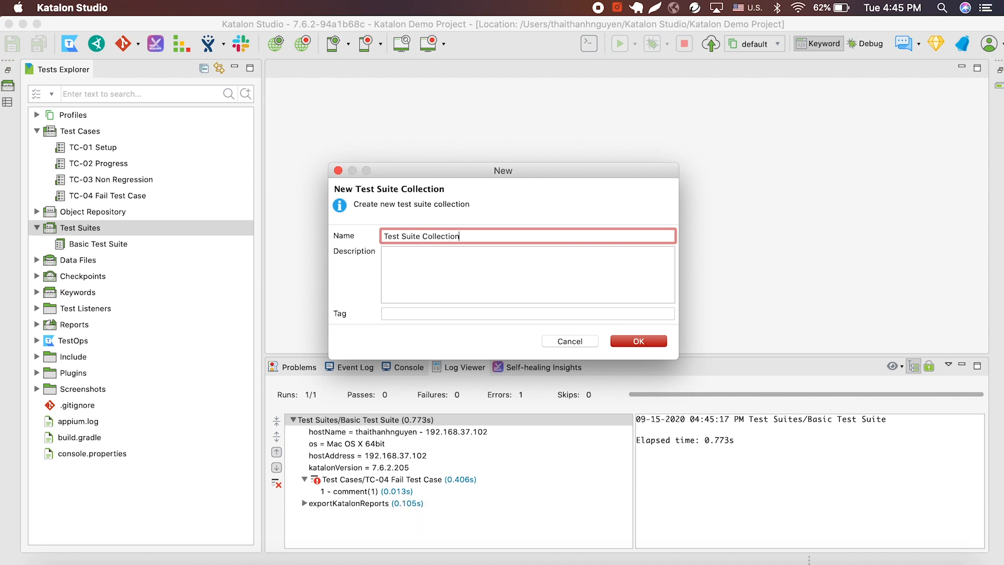
{"action": "left_click", "coordinate": [638, 341]}
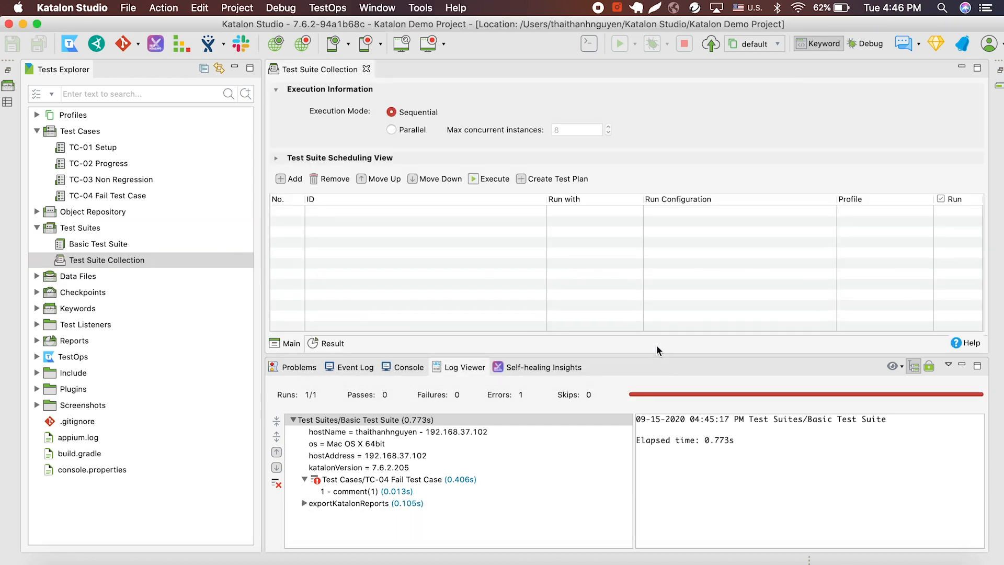
Add Basic Test Suite to the collection twice, setting an entry to run with Firefox
{"action": "left_click", "coordinate": [98, 243]}
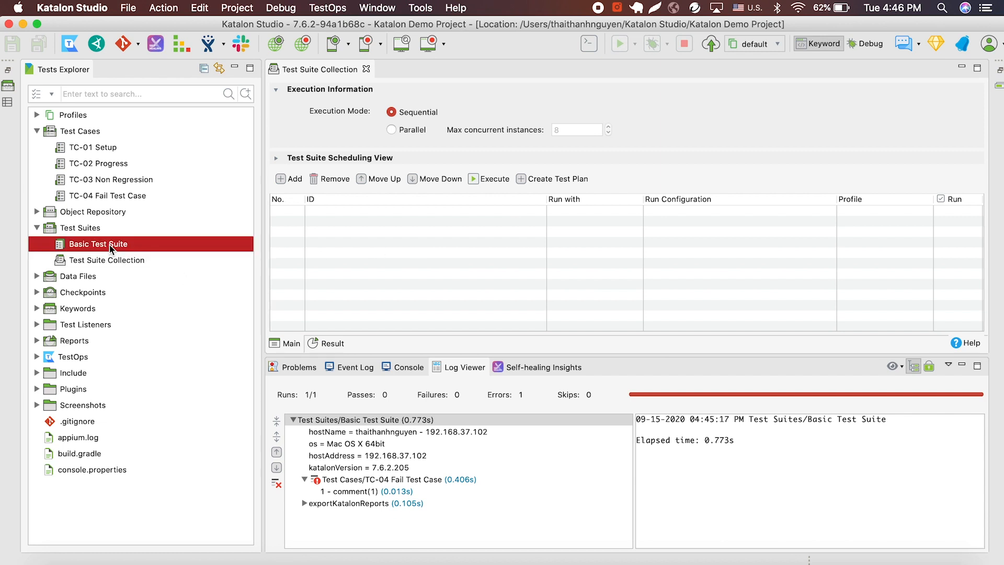
{"action": "double_click", "coordinate": [98, 244]}
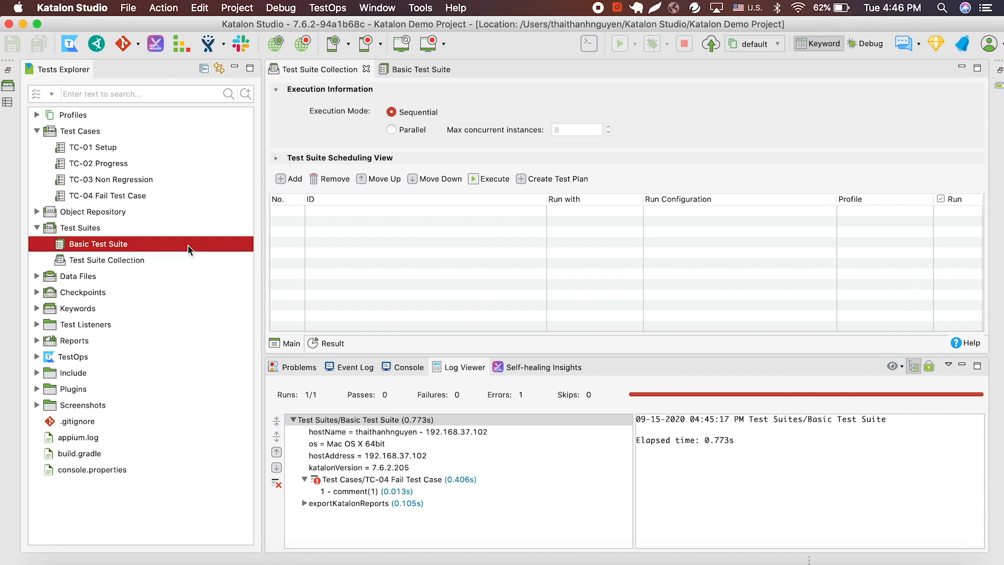
{"action": "left_click", "coordinate": [288, 179]}
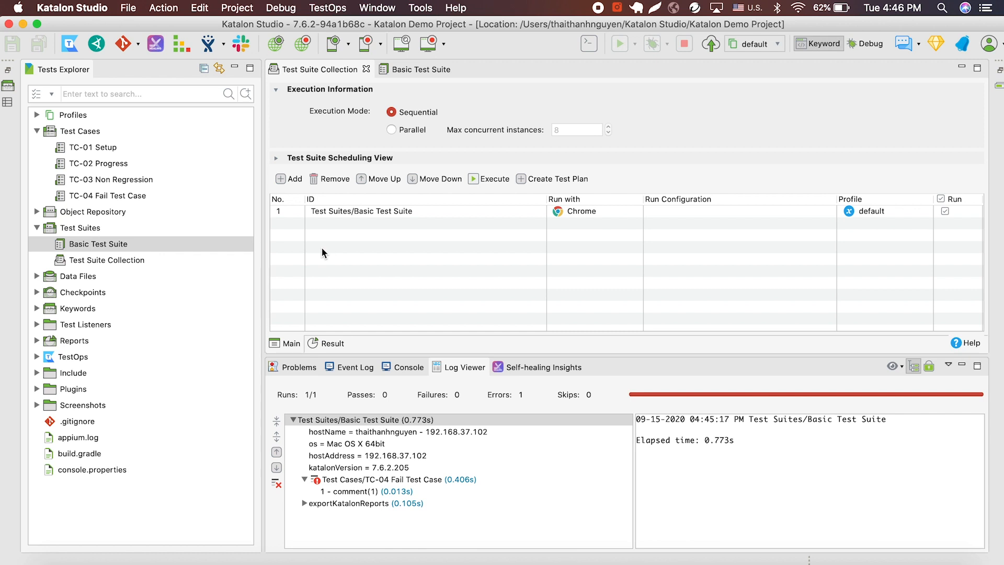
{"action": "left_click", "coordinate": [288, 178]}
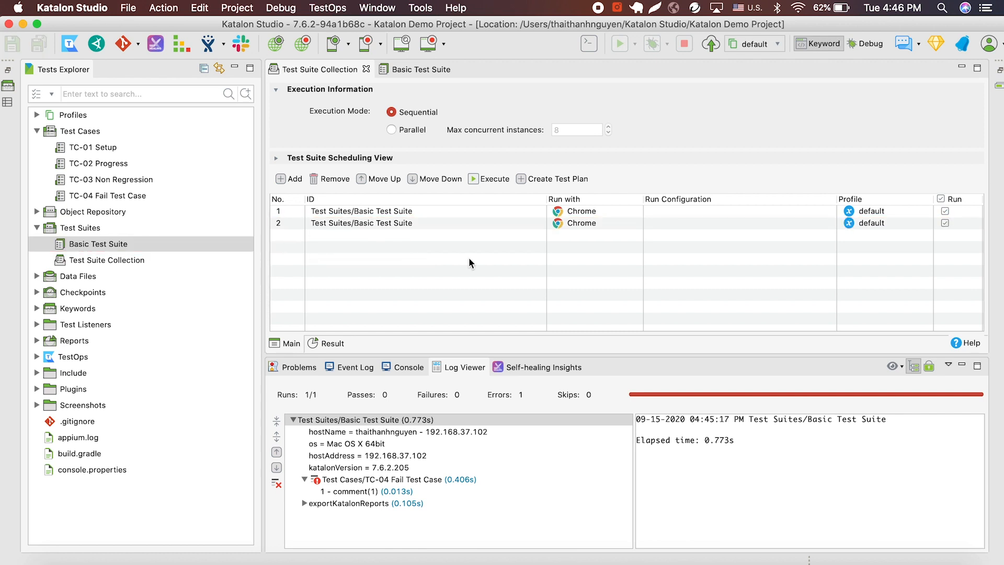
{"action": "left_click", "coordinate": [416, 222]}
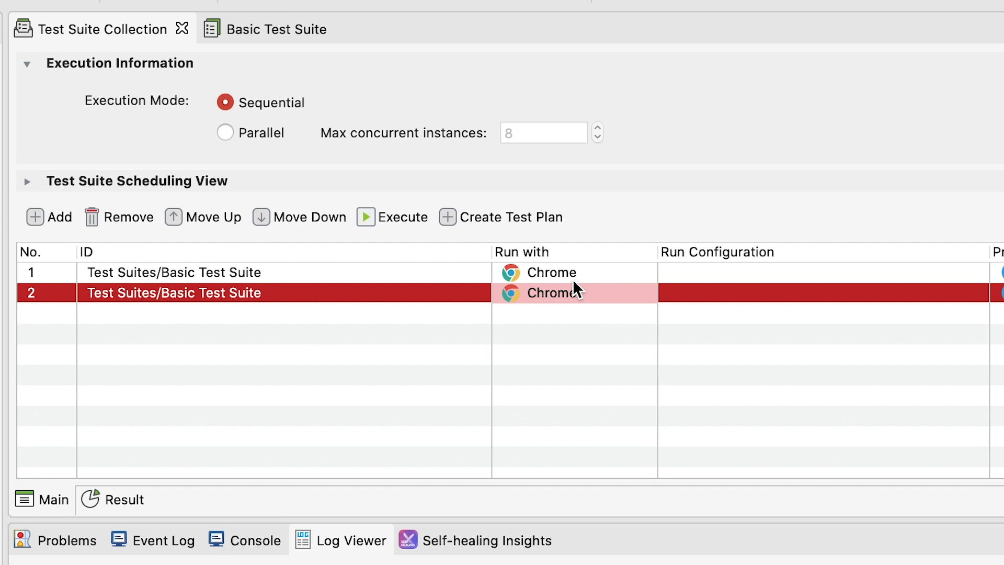
{"action": "left_click", "coordinate": [573, 292]}
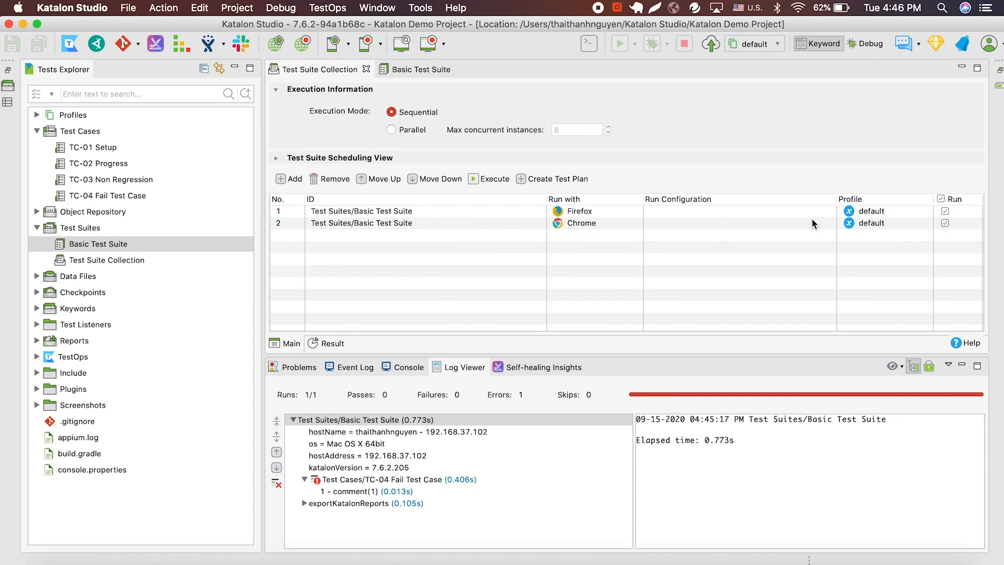
{"action": "mouse_move", "coordinate": [722, 220]}
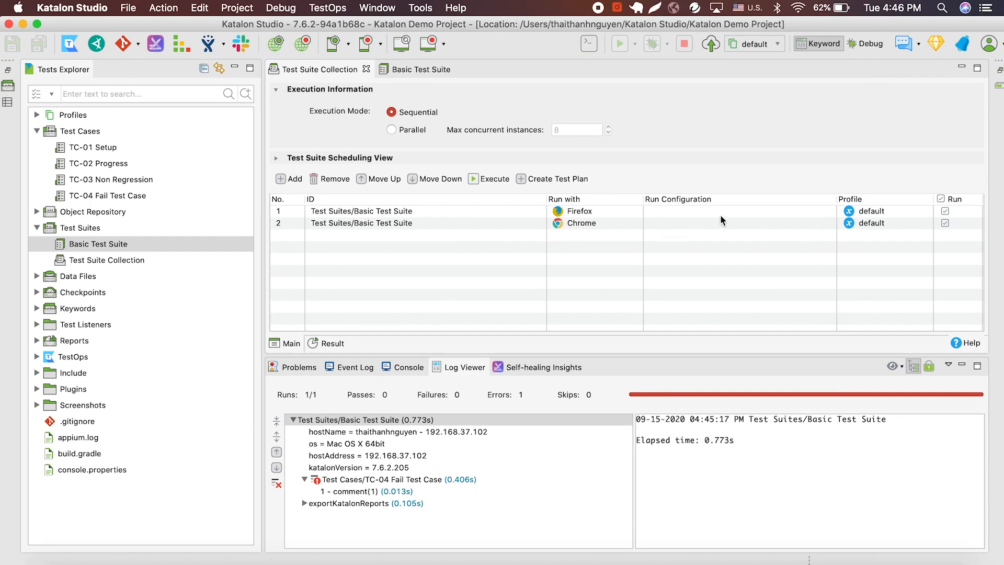
Create an execution profile named STAGING under Profiles
{"action": "right_click", "coordinate": [71, 115]}
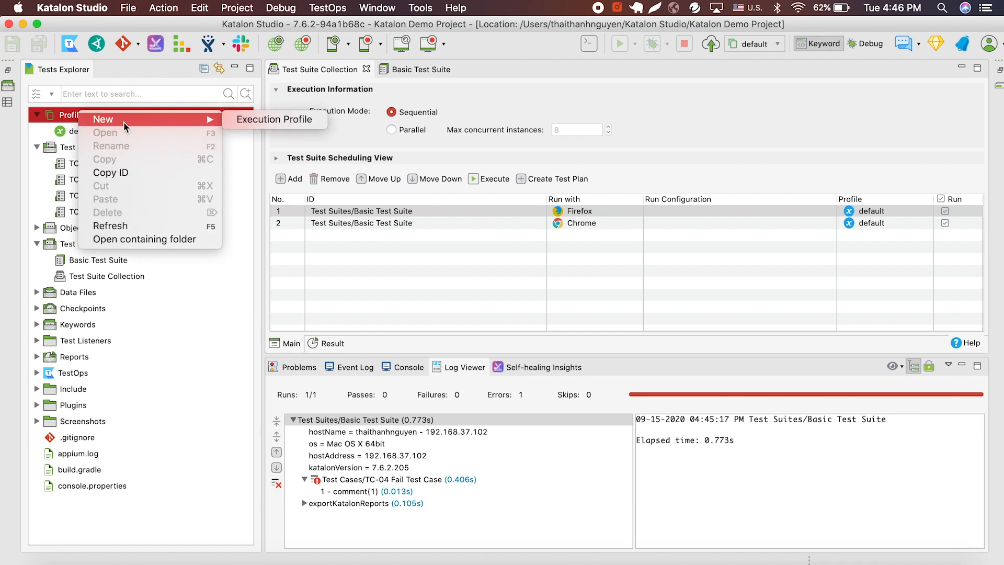
{"action": "left_click", "coordinate": [273, 119]}
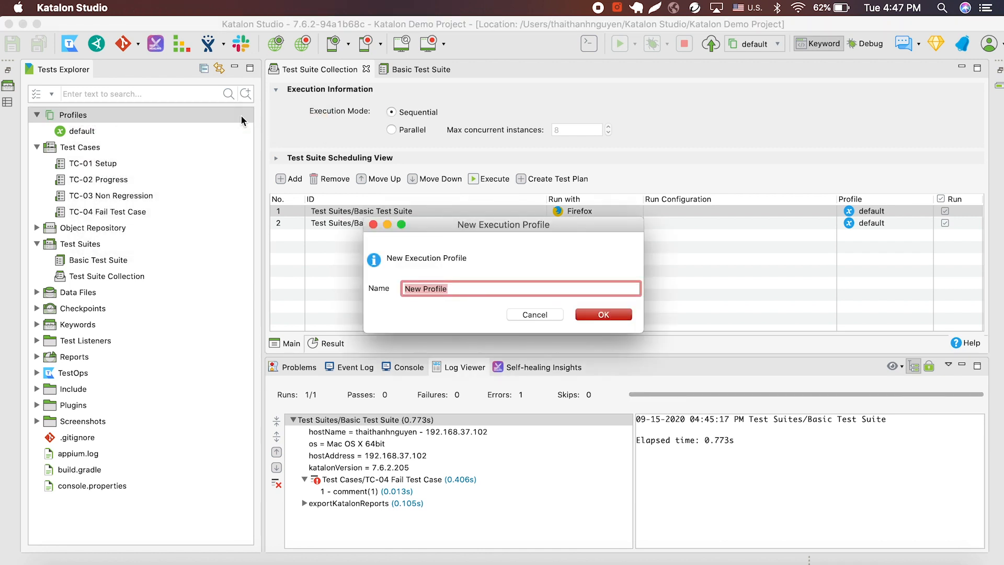
{"action": "type", "text": "STAGING"}
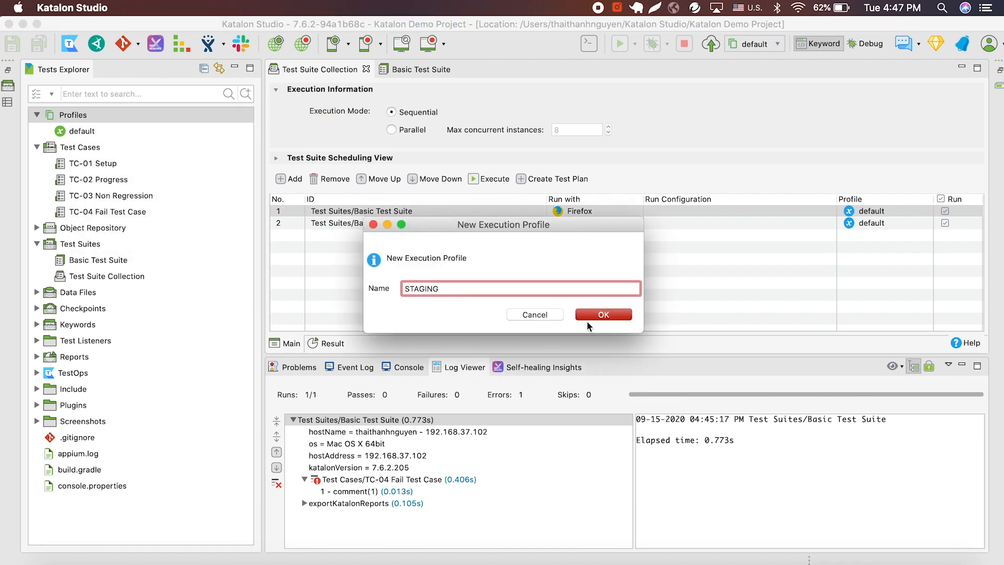
{"action": "left_click", "coordinate": [603, 314]}
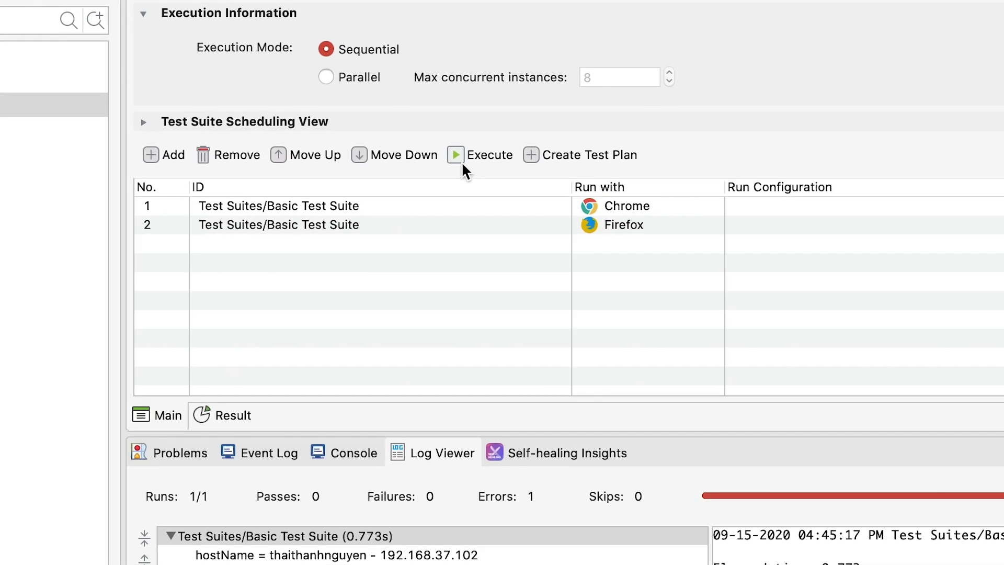
Execute the Test Suite Collection until done: 3 runs, 2 passes, 1 error
{"action": "left_click", "coordinate": [455, 155]}
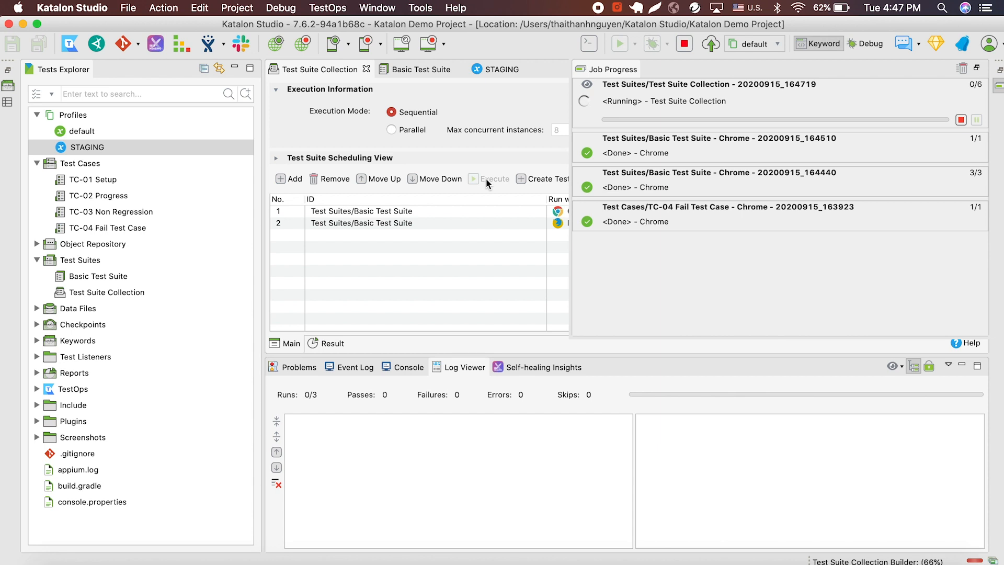
{"action": "left_click", "coordinate": [474, 178]}
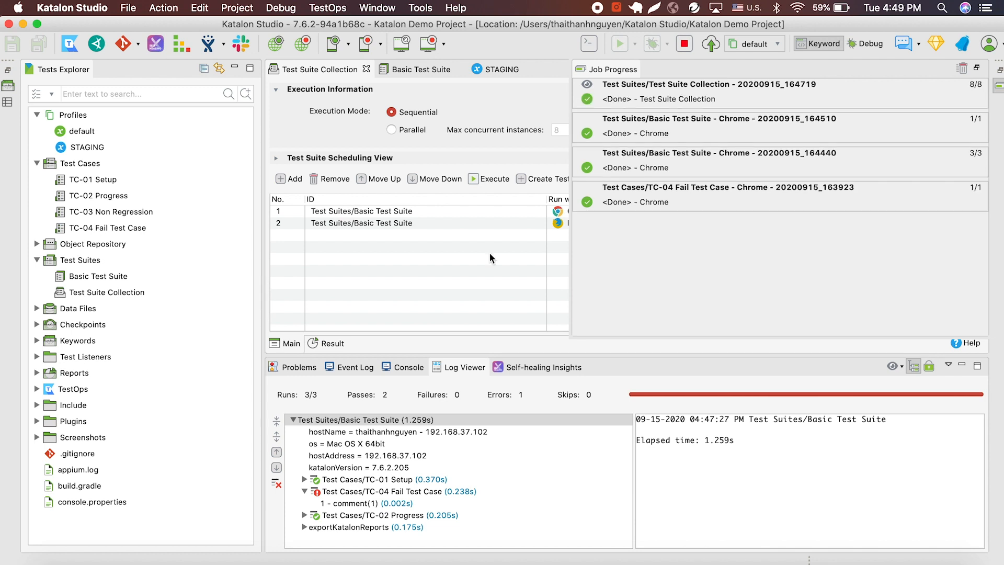
Create a new Dynamic Test Suite in the Test Suites folder and open it
{"action": "right_click", "coordinate": [81, 260]}
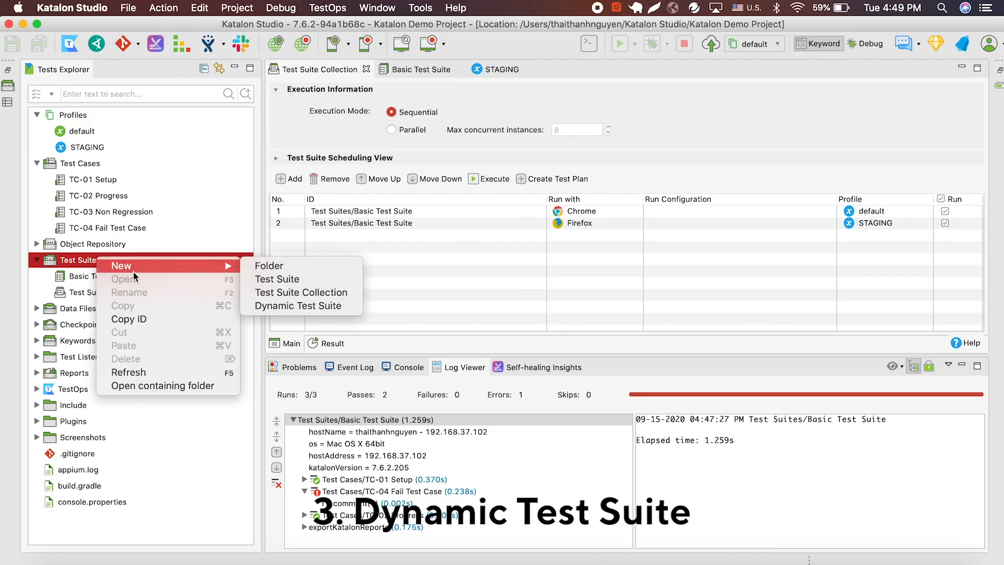
{"action": "left_click", "coordinate": [299, 306]}
{"action": "type", "text": "Dynamic Test Suite"}
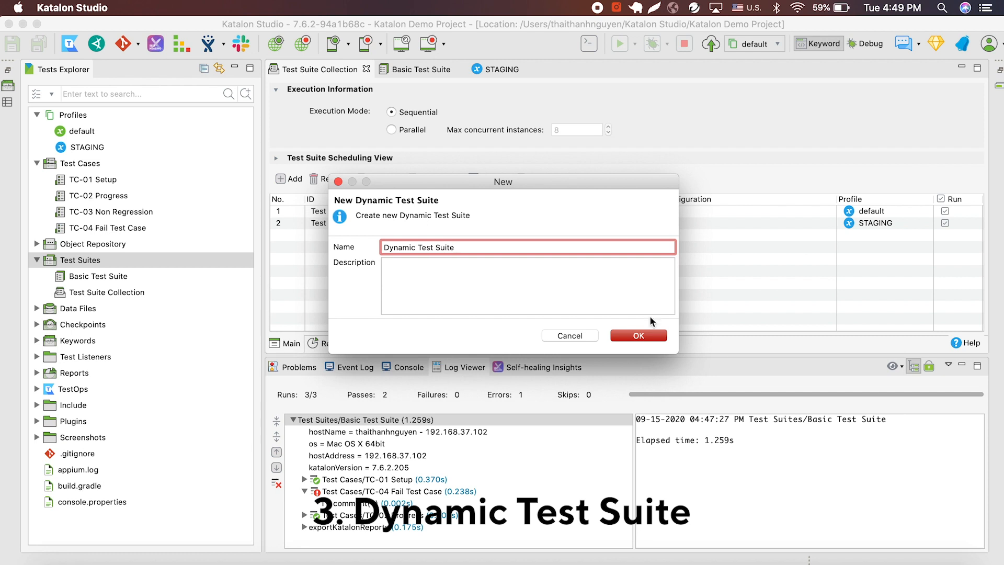
{"action": "left_click", "coordinate": [638, 335]}
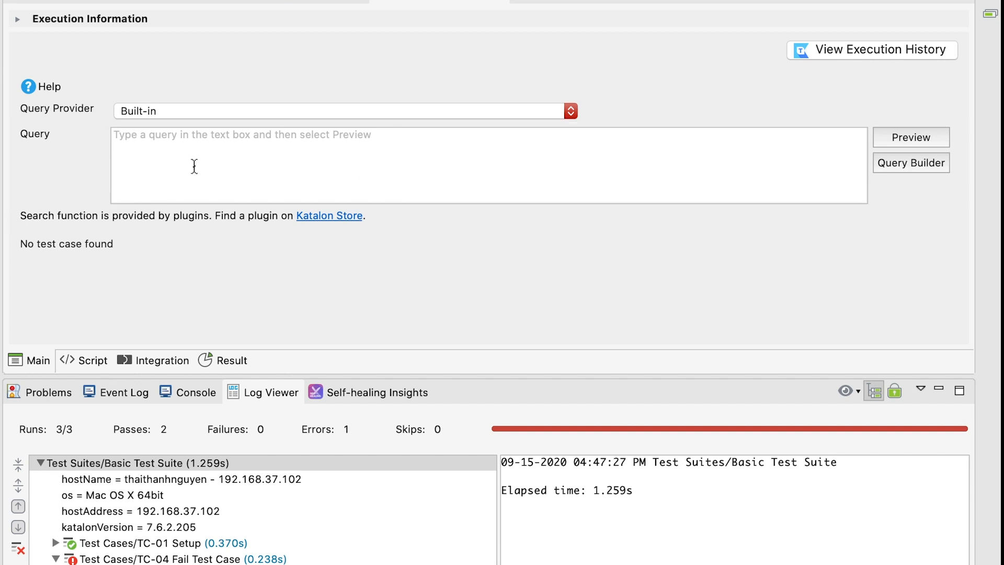
{"action": "mouse_move", "coordinate": [284, 177]}
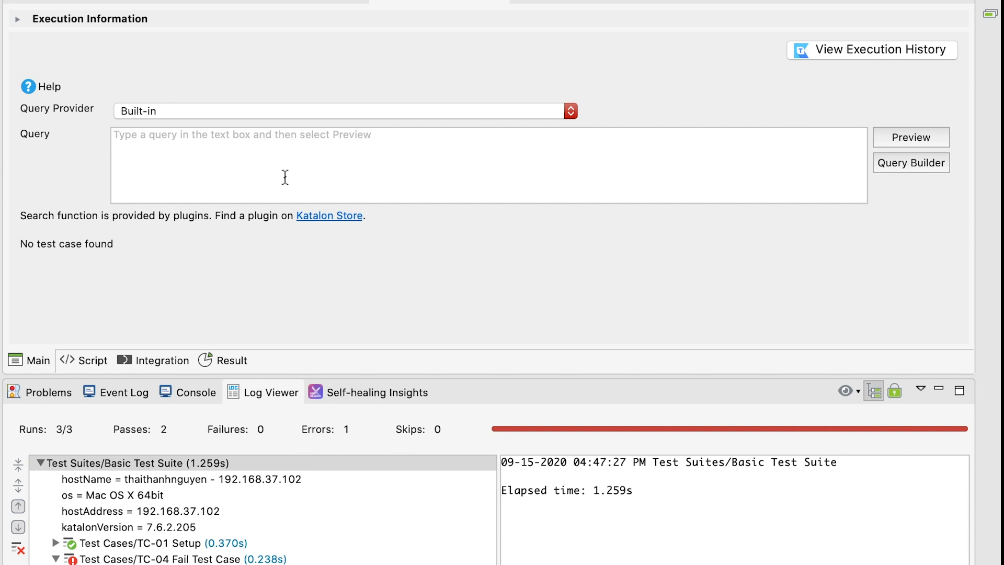
{"action": "mouse_move", "coordinate": [589, 151]}
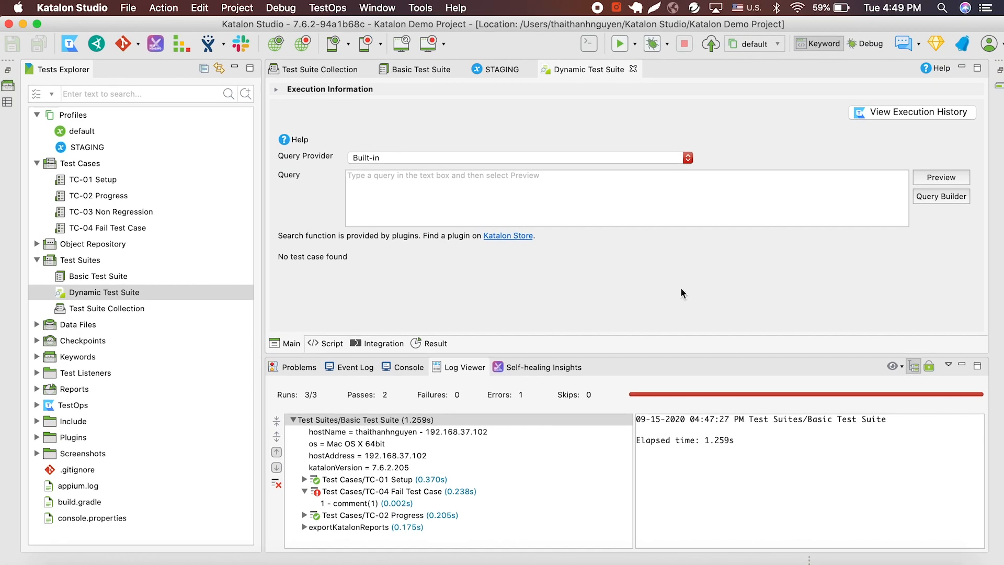
{"action": "mouse_move", "coordinate": [112, 190]}
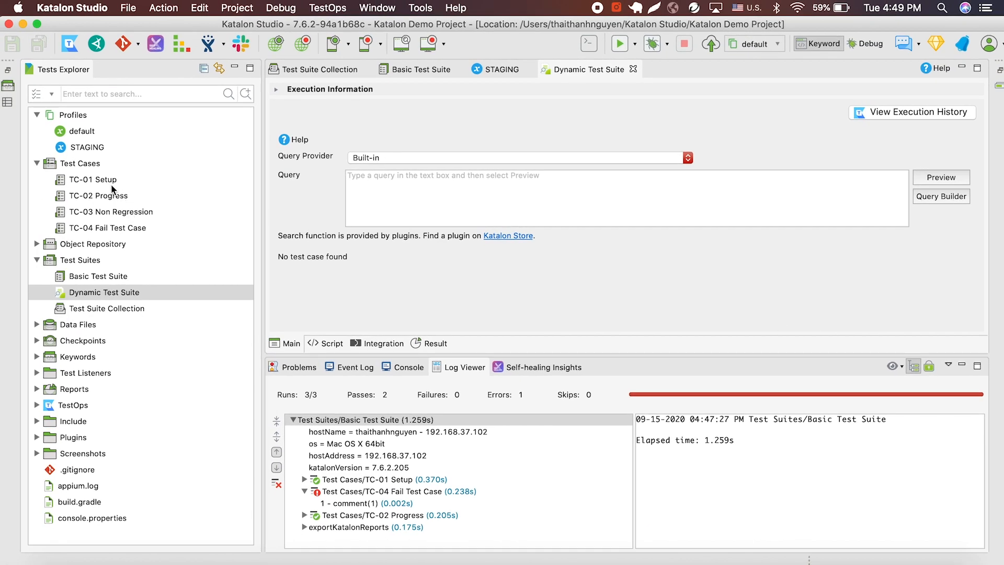
{"action": "right_click", "coordinate": [93, 179]}
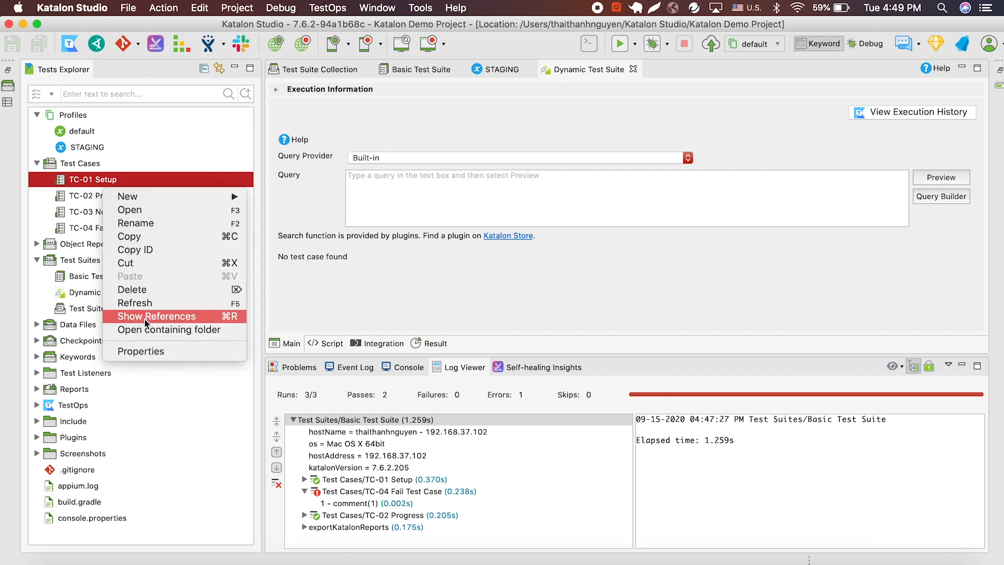
{"action": "left_click", "coordinate": [141, 351]}
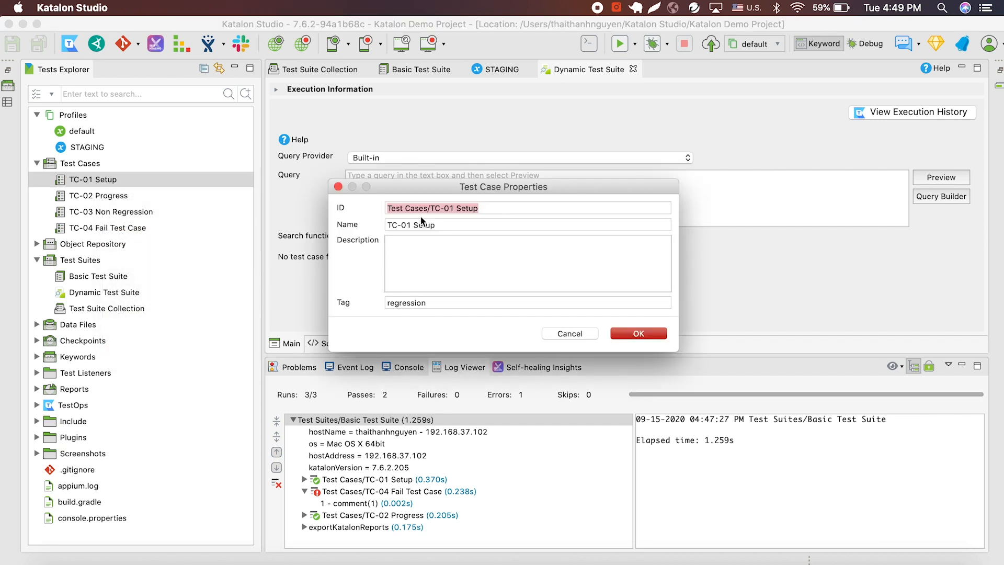
{"action": "mouse_move", "coordinate": [628, 330]}
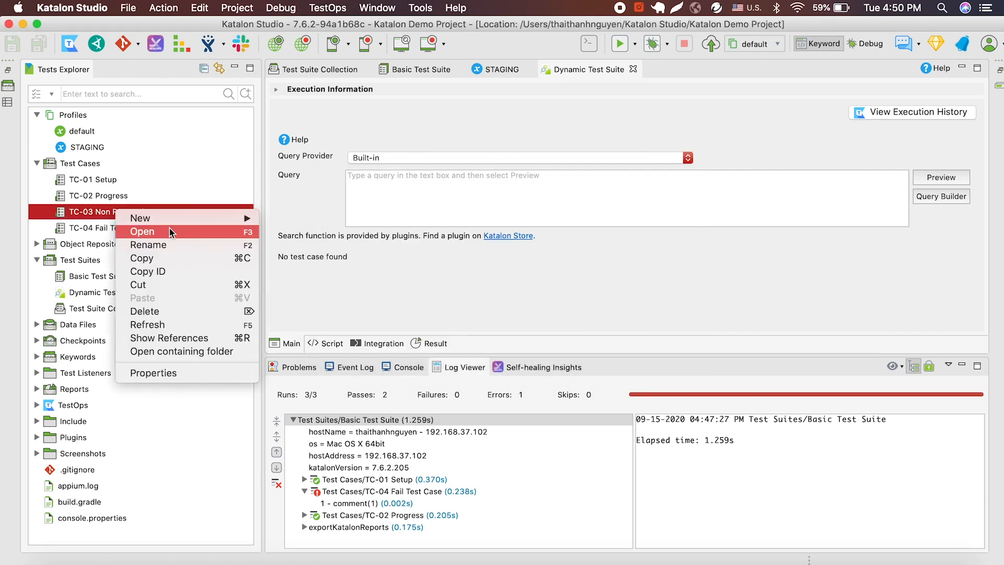
{"action": "left_click", "coordinate": [154, 372]}
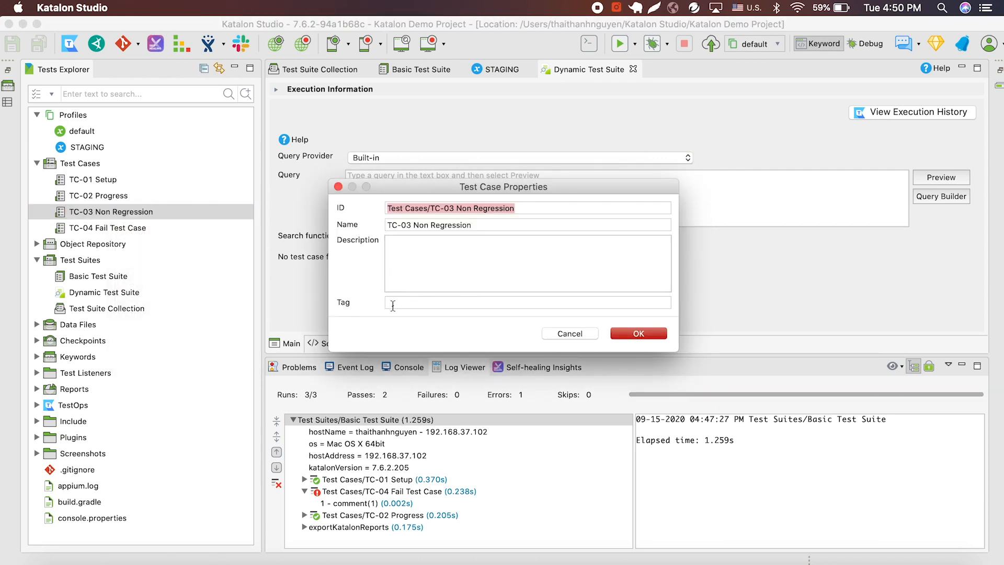
{"action": "left_click", "coordinate": [570, 333]}
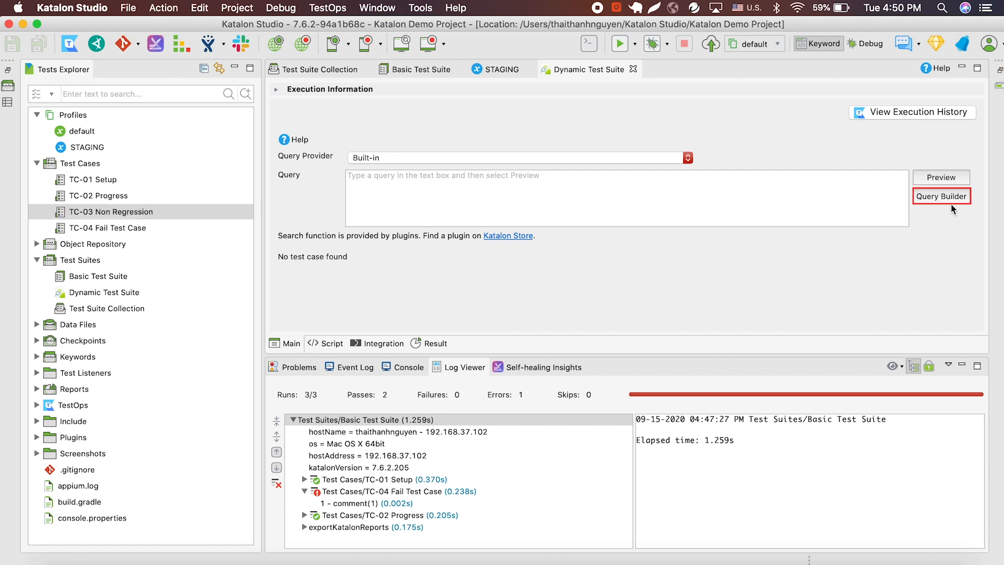
Build the query tag=(regression) in Query Builder, matching TC-01 Setup and TC-02 Progress
{"action": "left_click", "coordinate": [941, 195]}
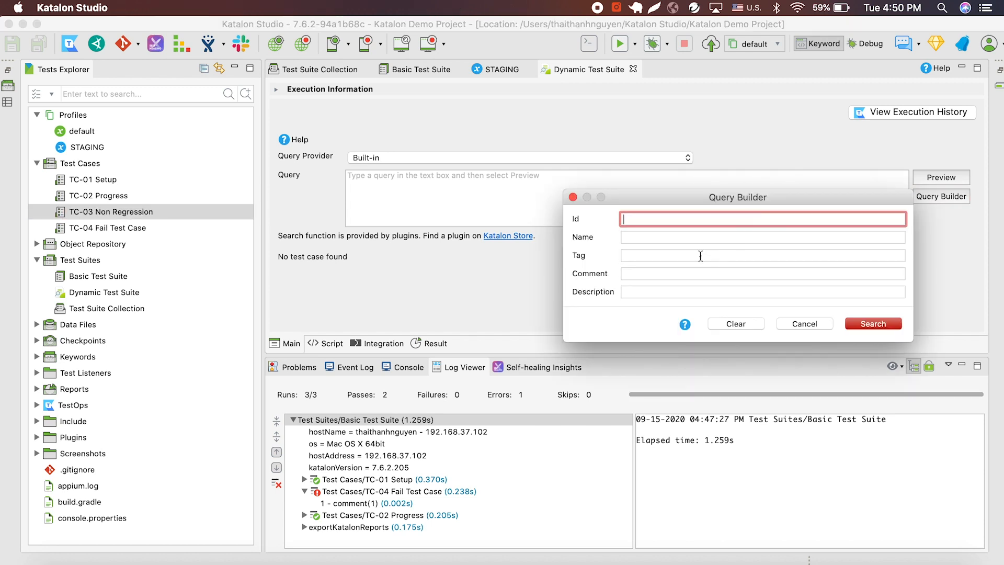
{"action": "type", "text": "reger"}
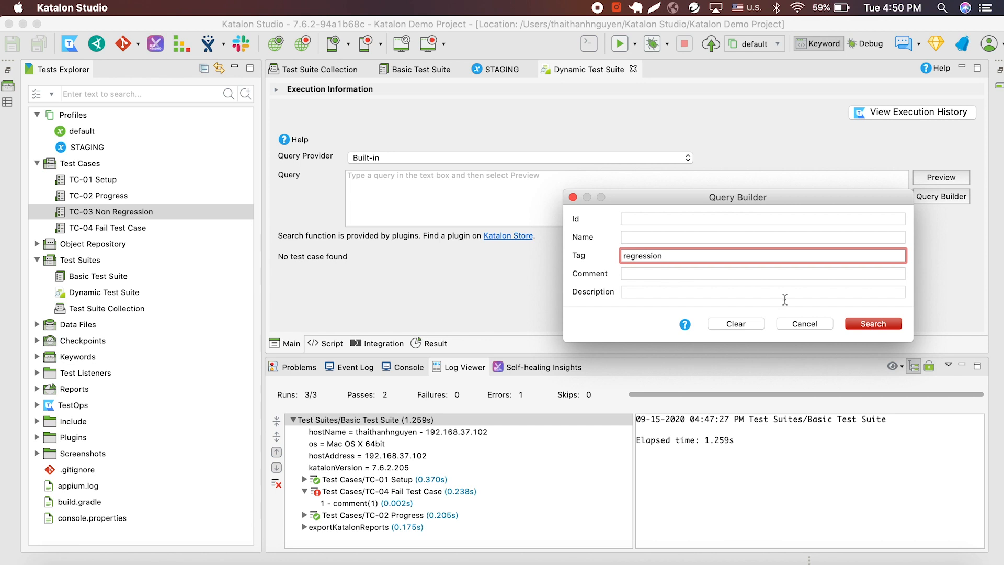
{"action": "left_click", "coordinate": [873, 323]}
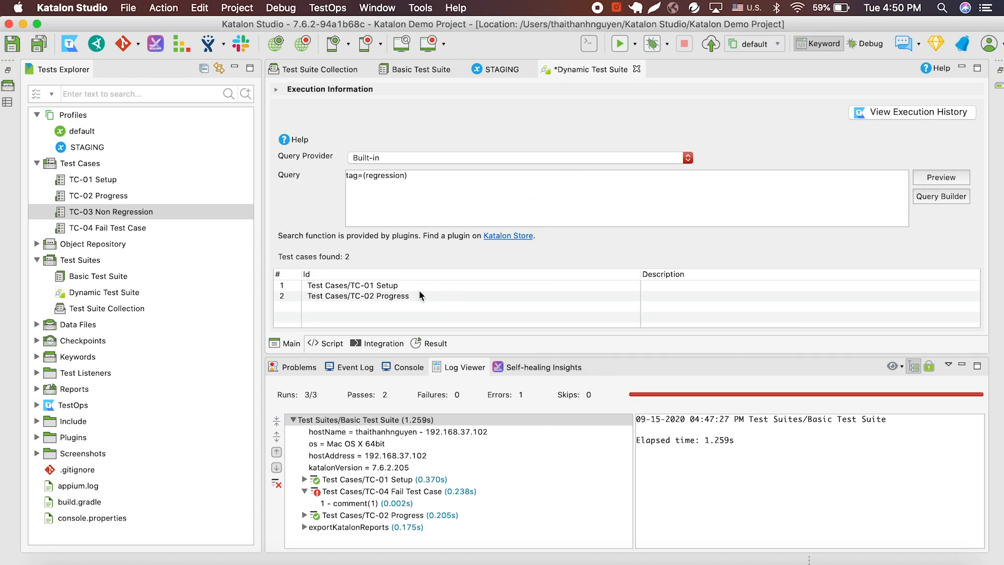
{"action": "mouse_move", "coordinate": [577, 355]}
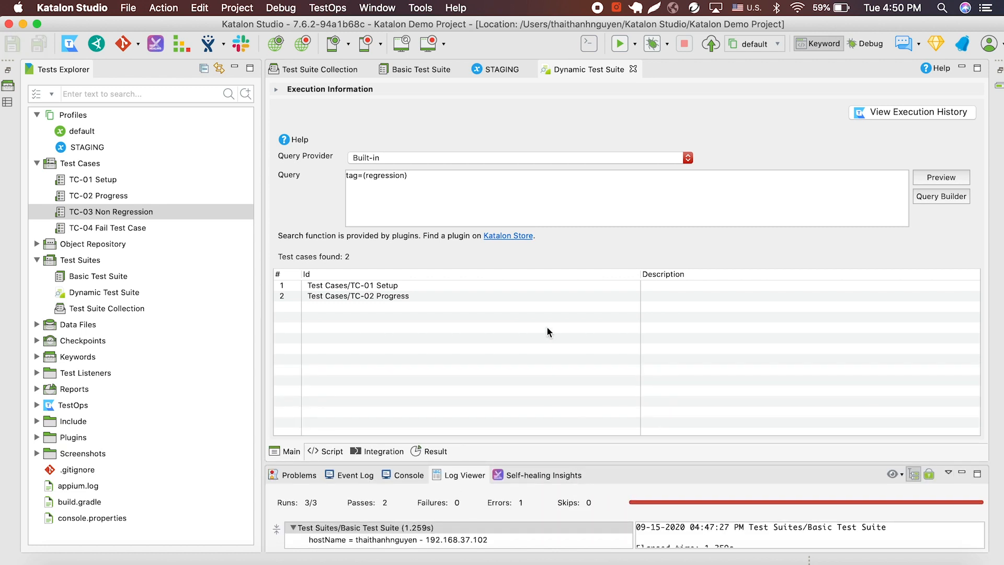
{"action": "mouse_move", "coordinate": [584, 92]}
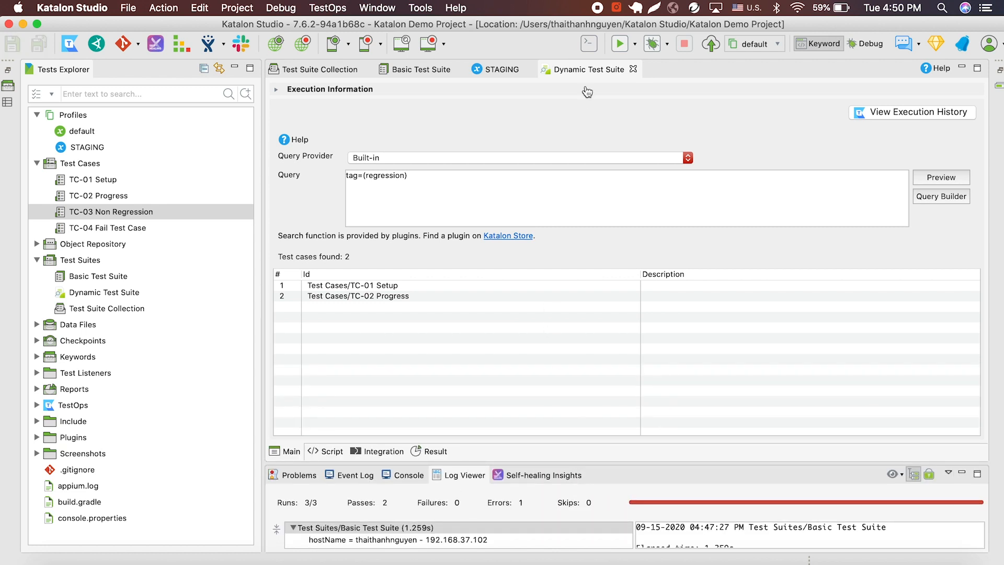
Launch the Dynamic Test Suite in Chrome and dismiss the launching progress window
{"action": "left_click", "coordinate": [660, 44]}
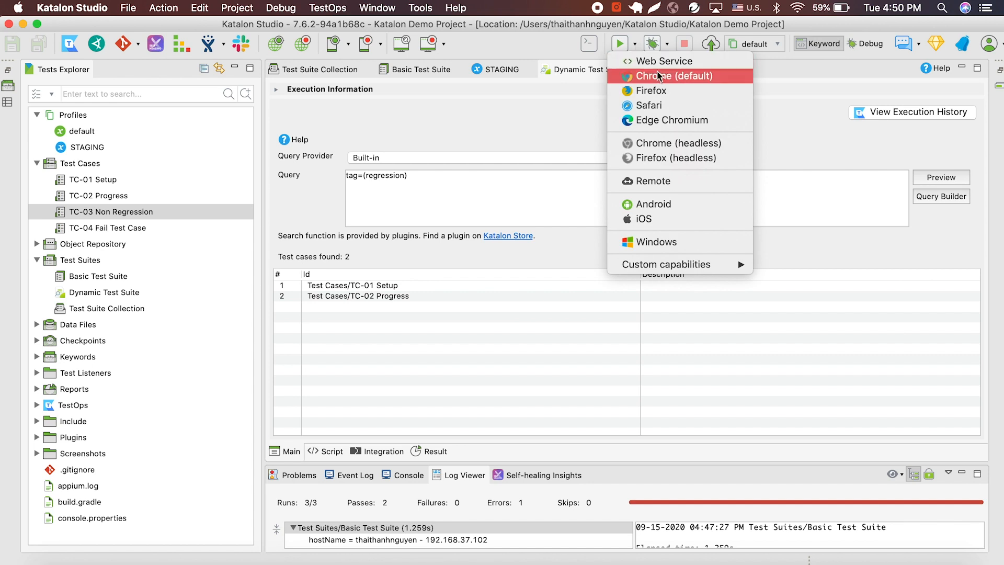
{"action": "left_click", "coordinate": [676, 76]}
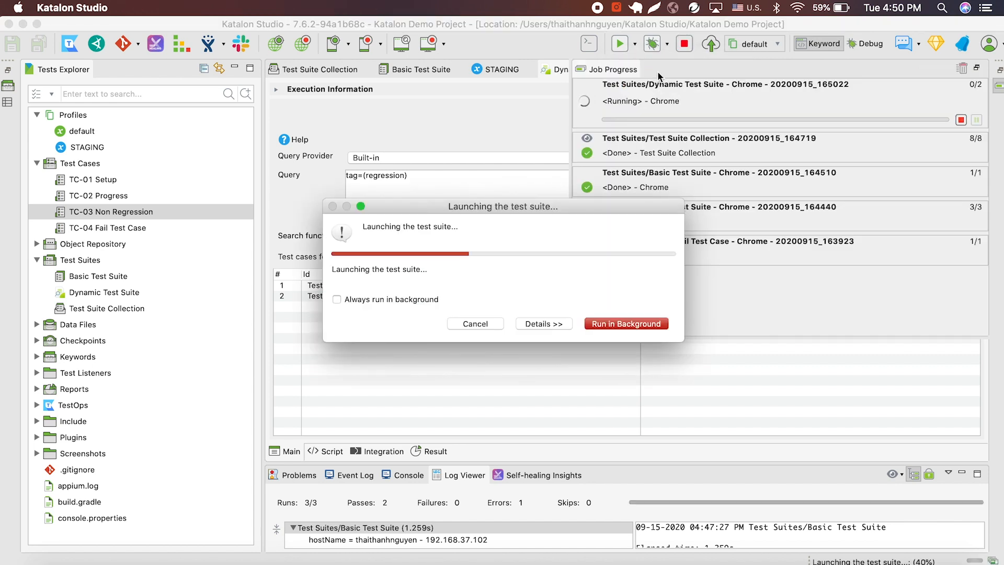
{"action": "left_click", "coordinate": [625, 324]}
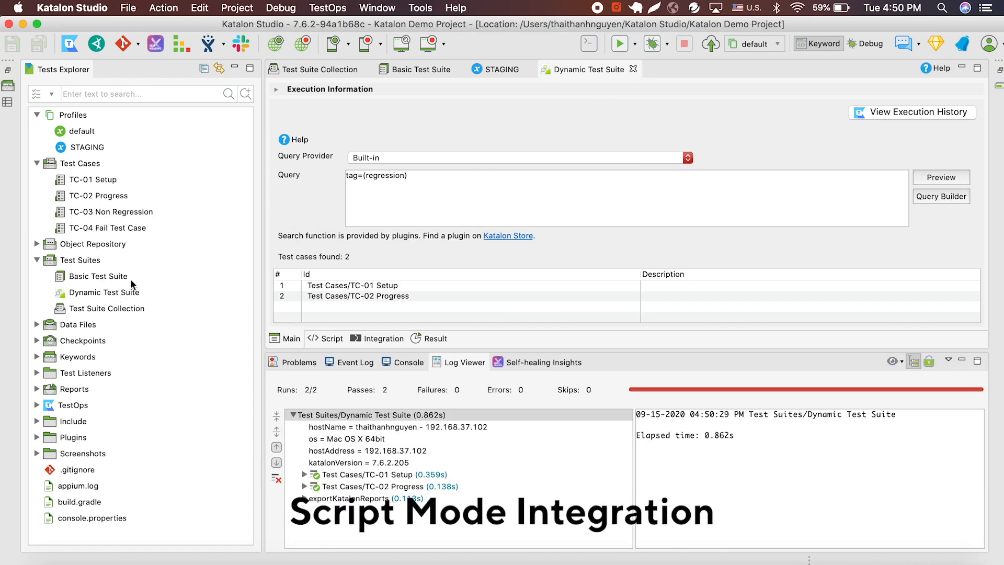
{"action": "left_click", "coordinate": [97, 276]}
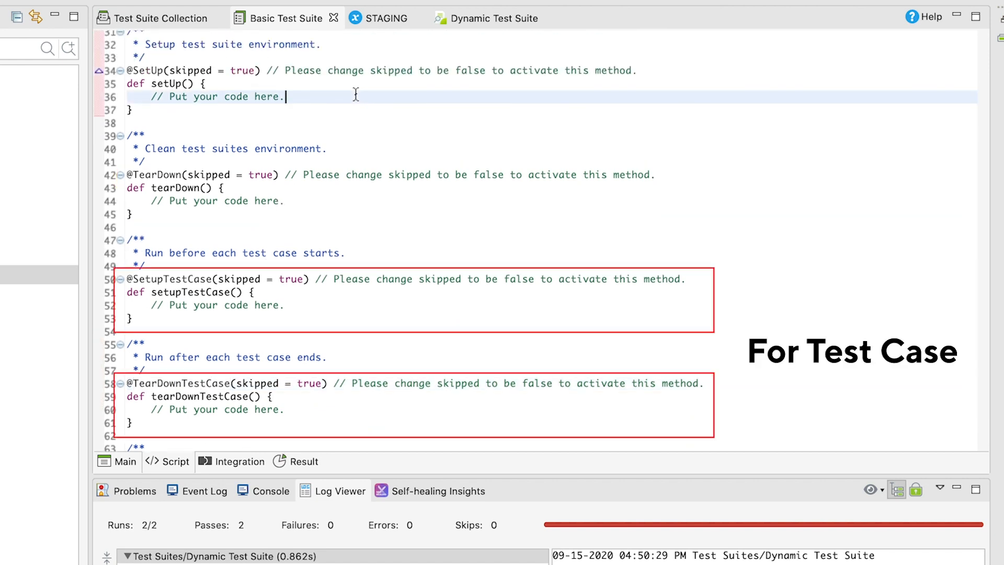
{"action": "type", "text": "WebUI.openBrowser(null"}
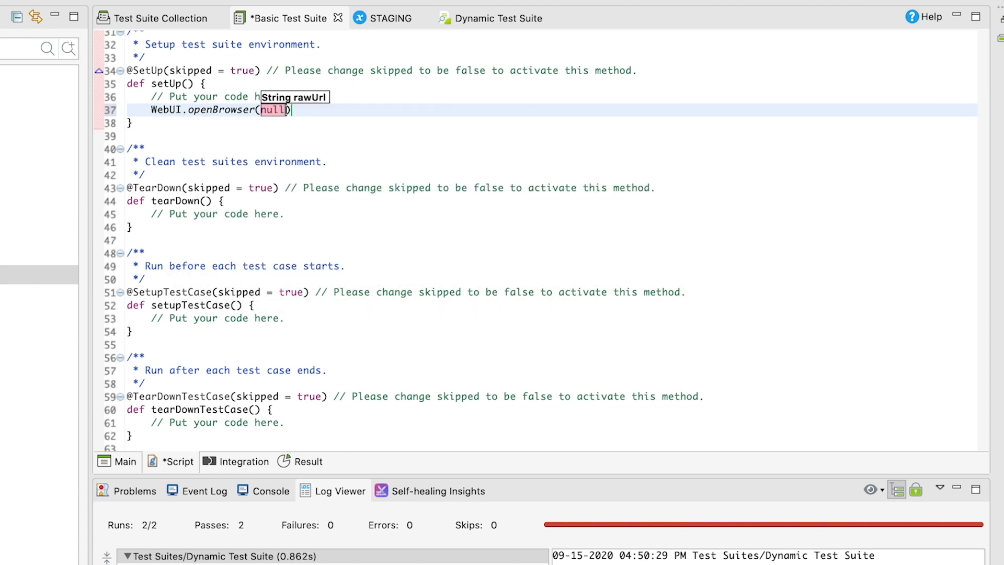
{"action": "type", "text": "\"\""}
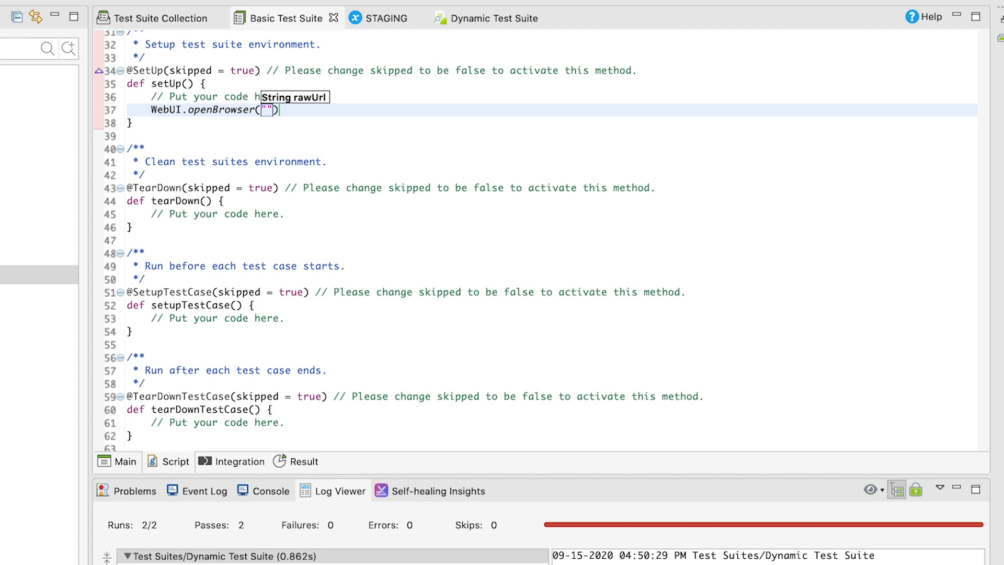
{"action": "type", "text": "www.google.com"}
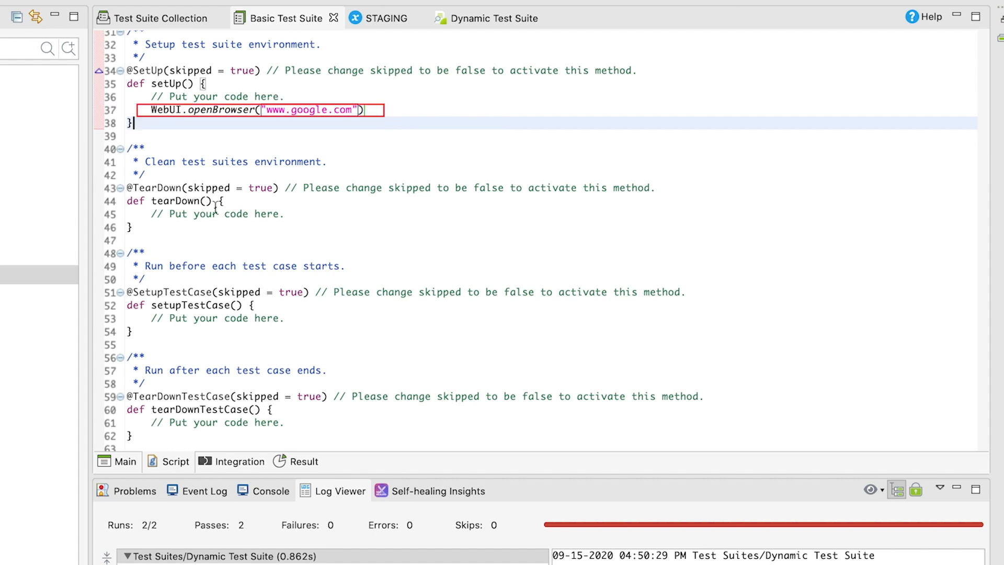
{"action": "type", "text": "WebUI.closeBrowser()"}
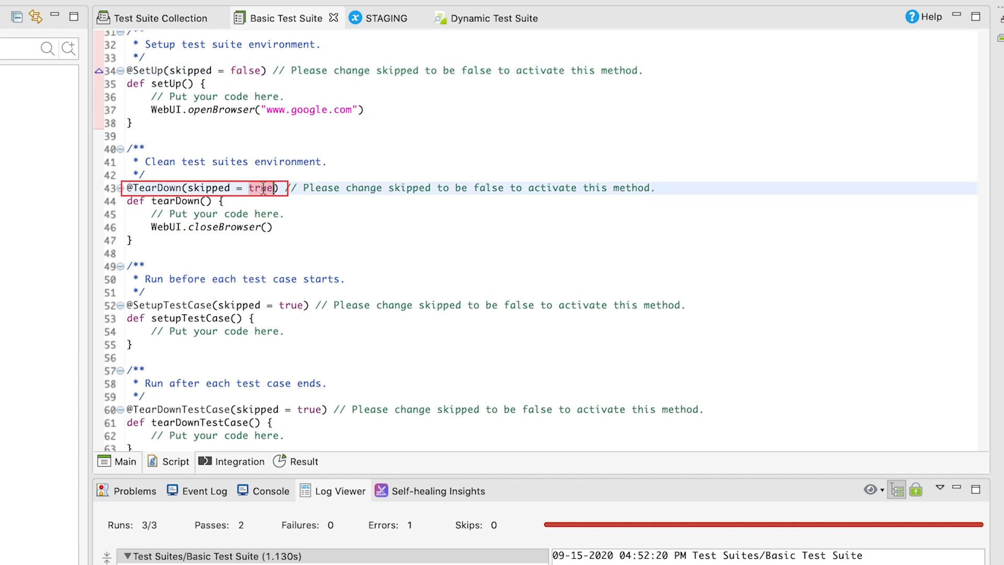
{"action": "type", "text": "fasl"}
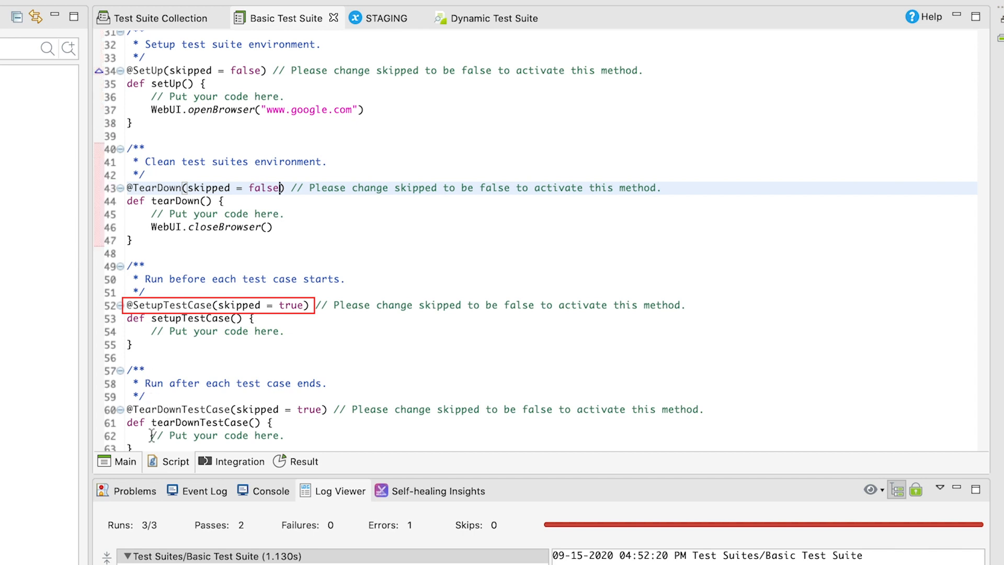
Run the Basic Test Suite with its new setup and teardown, then select the TC-03 Non Regression entry
{"action": "left_click", "coordinate": [631, 43]}
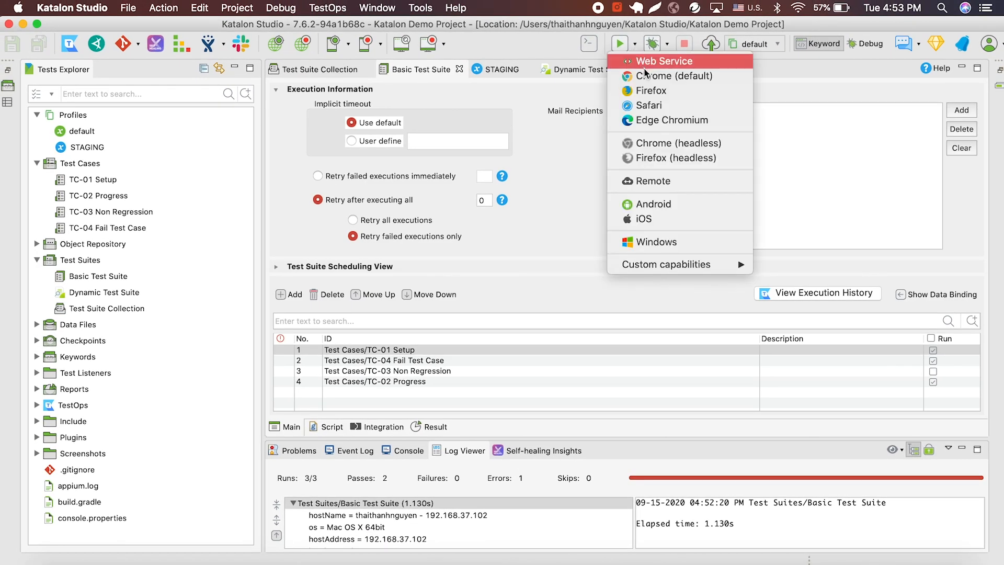
{"action": "left_click", "coordinate": [662, 61]}
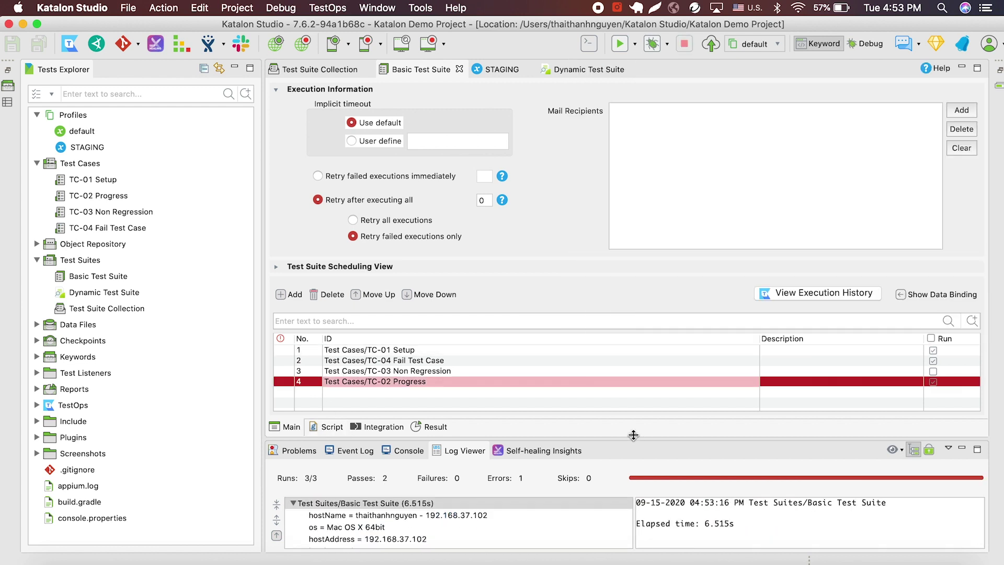
{"action": "left_click", "coordinate": [387, 370]}
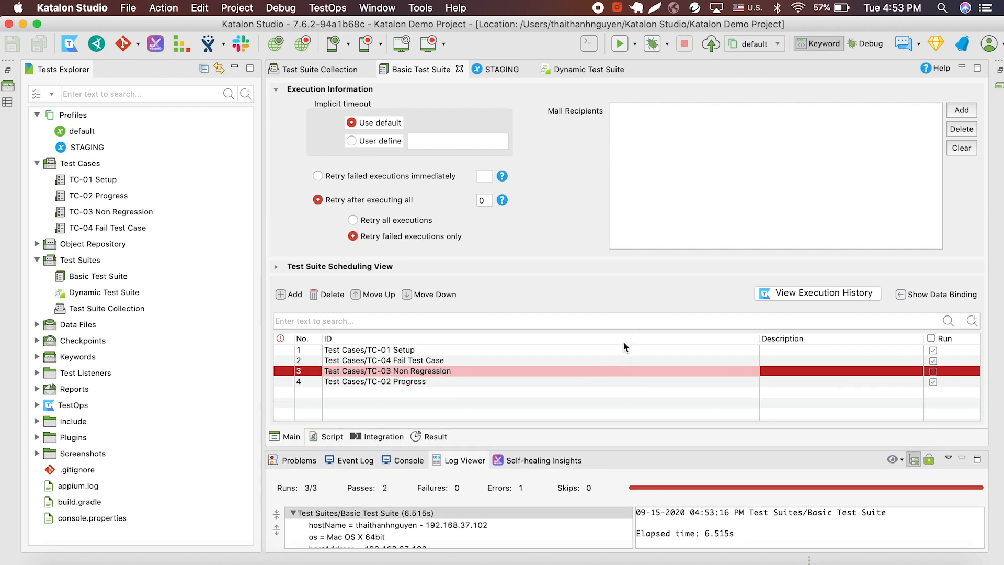